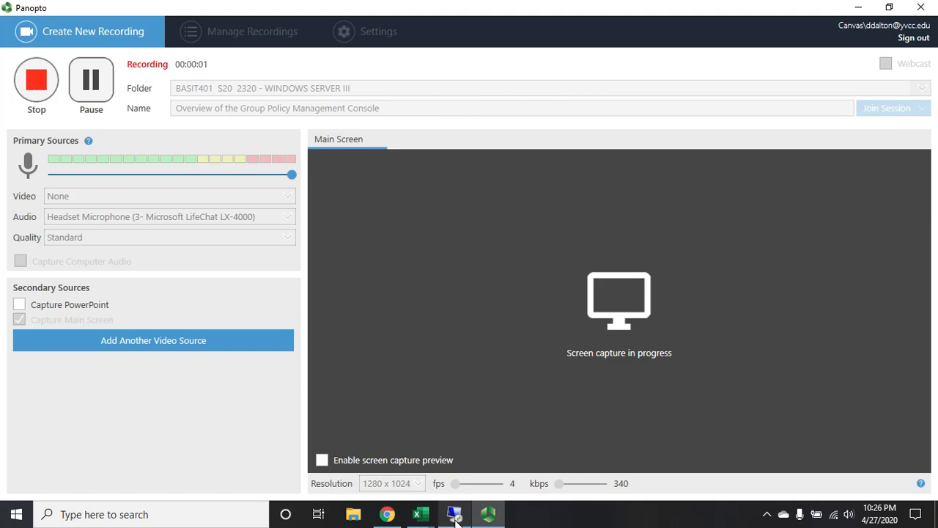
Step: Switch to Server Manager and bring up its Tools list of administrative consoles
{"action": "left_click", "coordinate": [185, 513]}
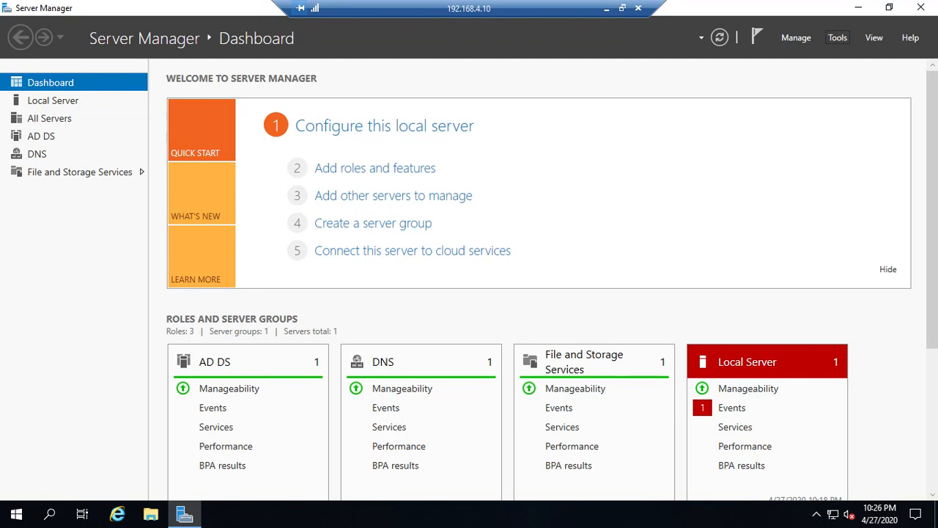
{"action": "mouse_move", "coordinate": [848, 60]}
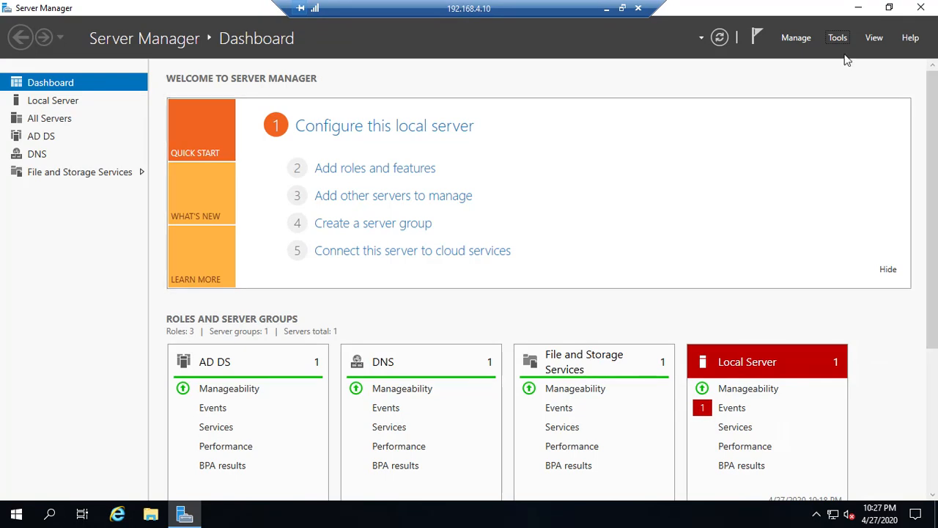
{"action": "mouse_move", "coordinate": [519, 182]}
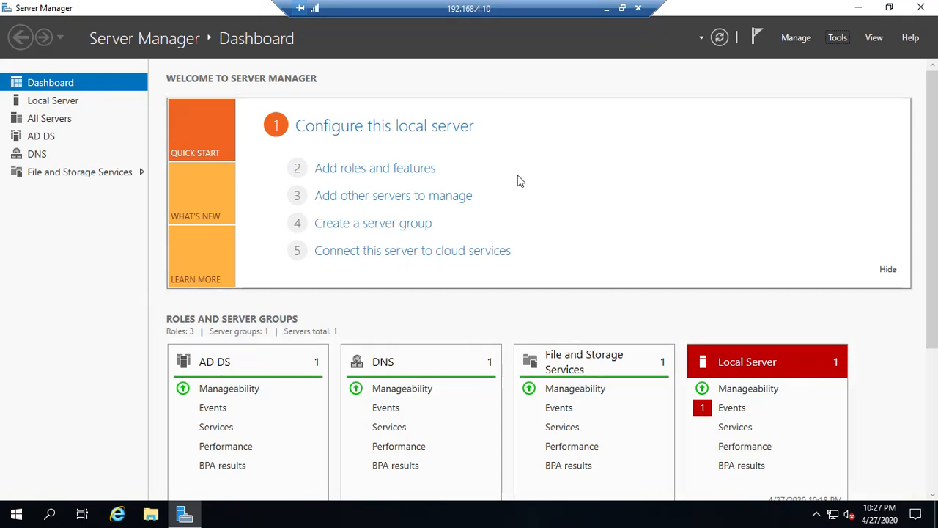
{"action": "left_click", "coordinate": [837, 38]}
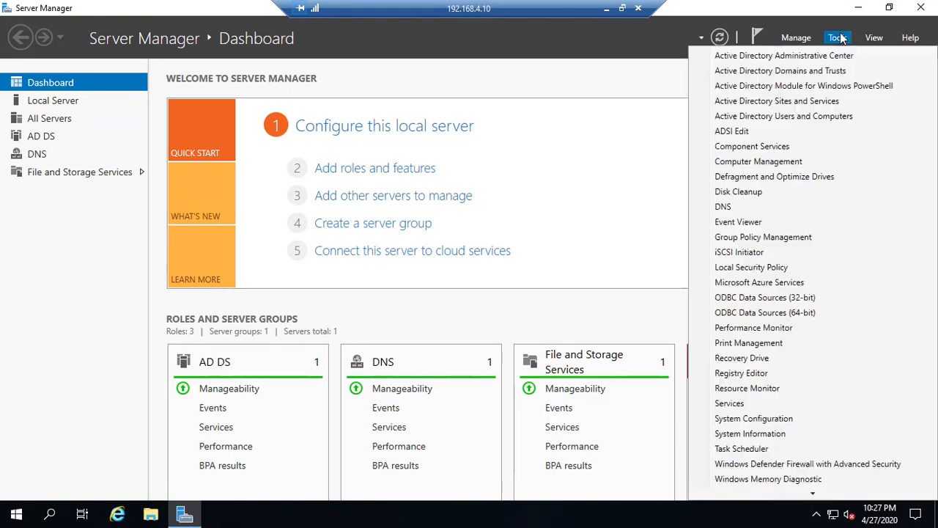
{"action": "mouse_move", "coordinate": [723, 206]}
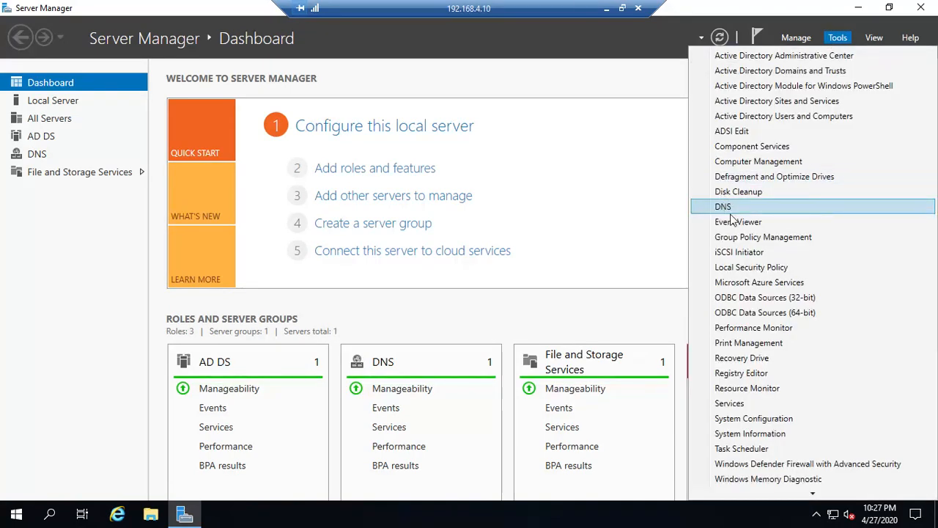
{"action": "mouse_move", "coordinate": [762, 237]}
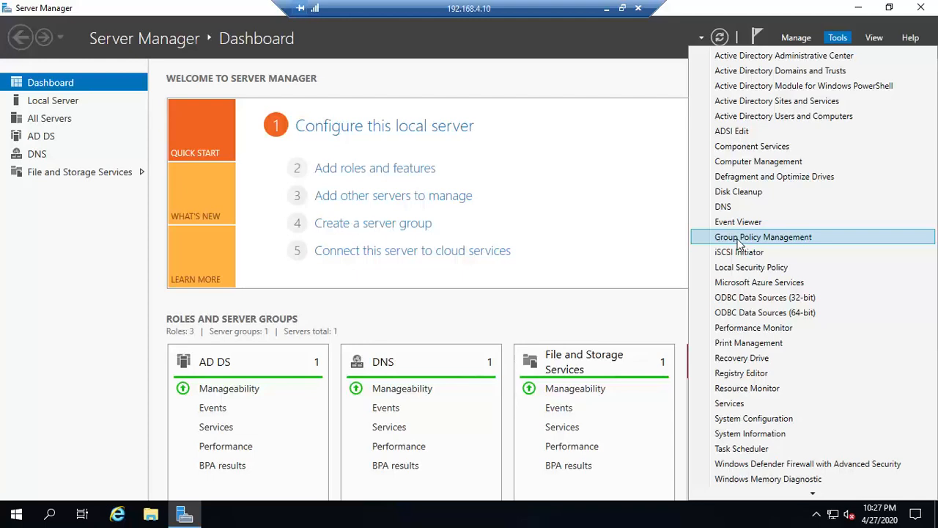
Step: Launch Group Policy Management and expand Forest dalton.local through Domains to Group Policy Objects
{"action": "left_click", "coordinate": [762, 236]}
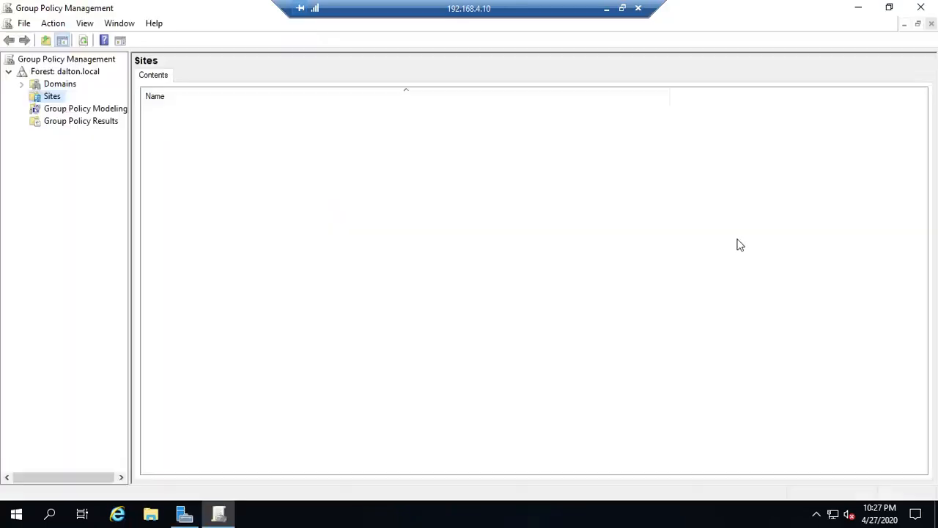
{"action": "mouse_move", "coordinate": [601, 267]}
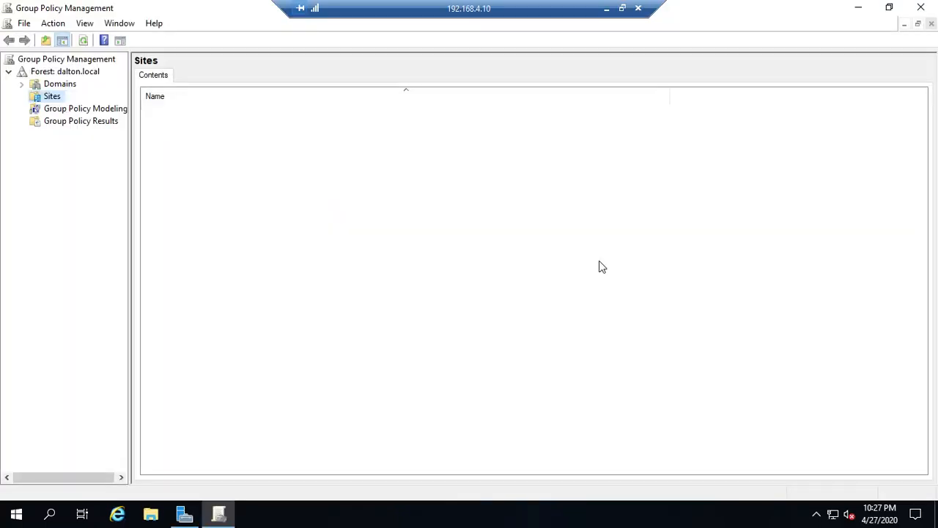
{"action": "mouse_move", "coordinate": [135, 232]}
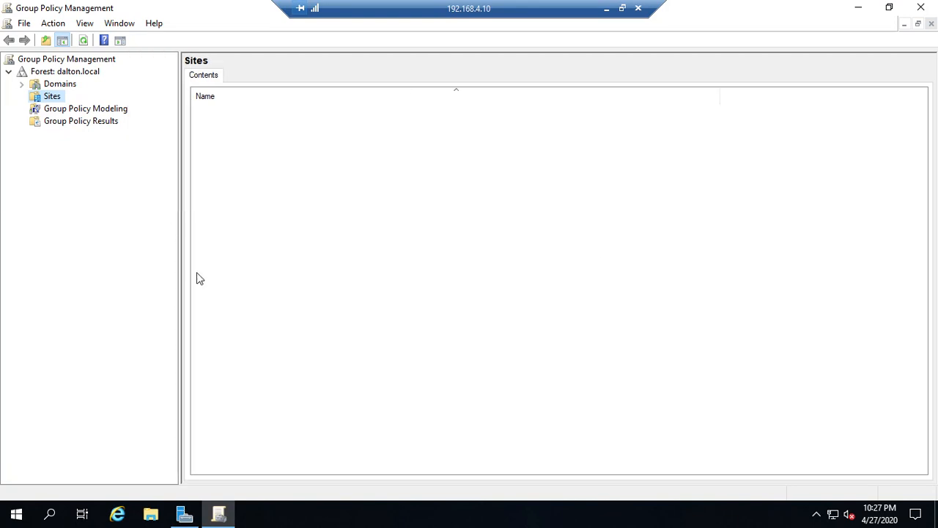
{"action": "mouse_move", "coordinate": [643, 277]}
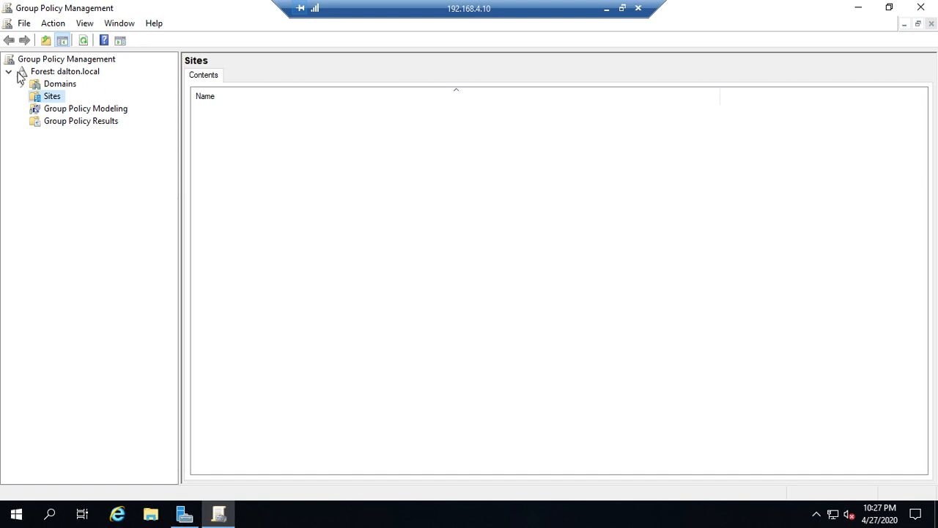
{"action": "left_click", "coordinate": [64, 71]}
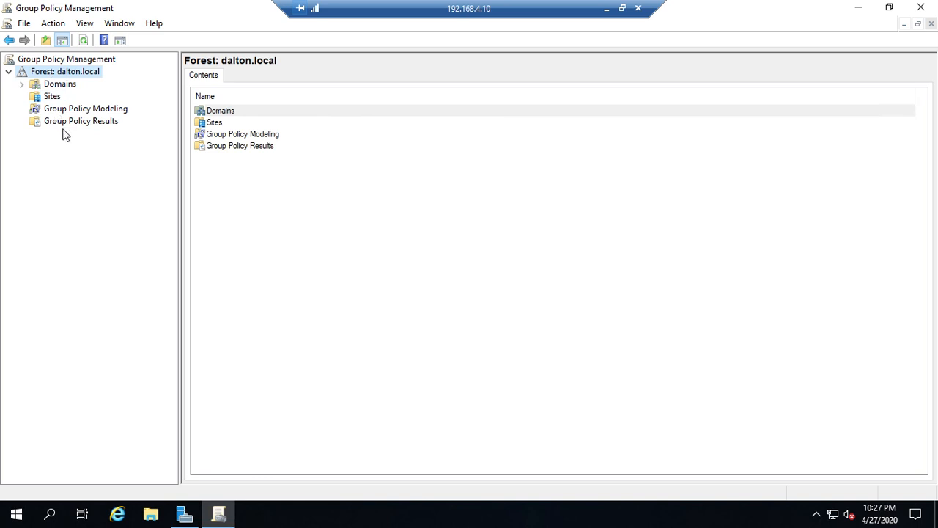
{"action": "left_click", "coordinate": [22, 83]}
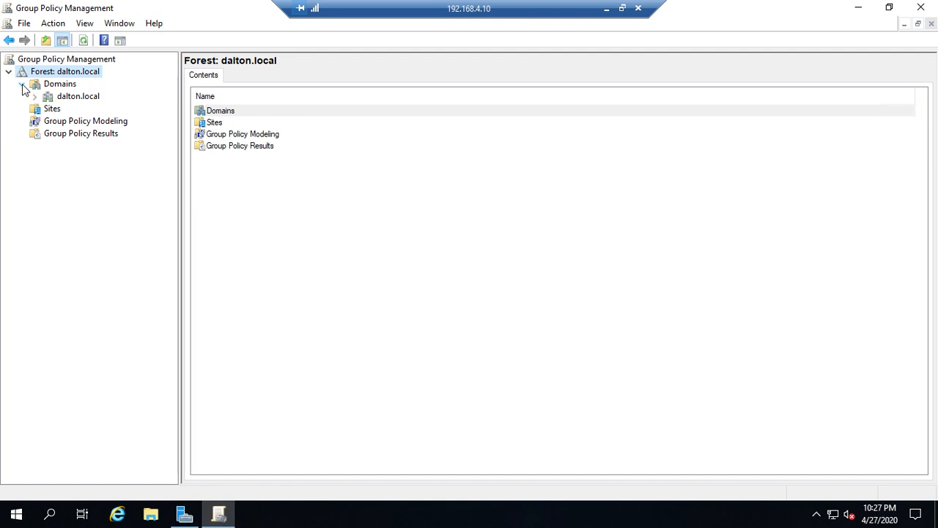
{"action": "left_click", "coordinate": [35, 97]}
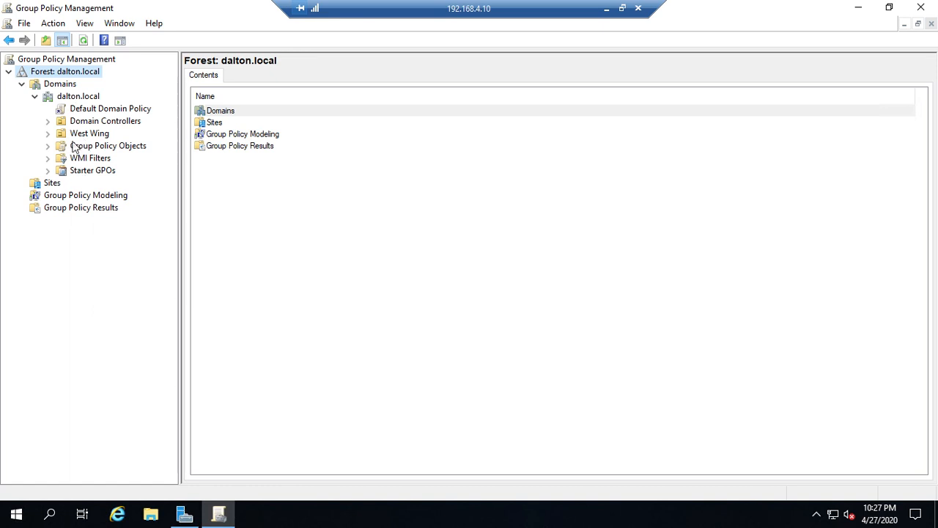
{"action": "mouse_move", "coordinate": [66, 115]}
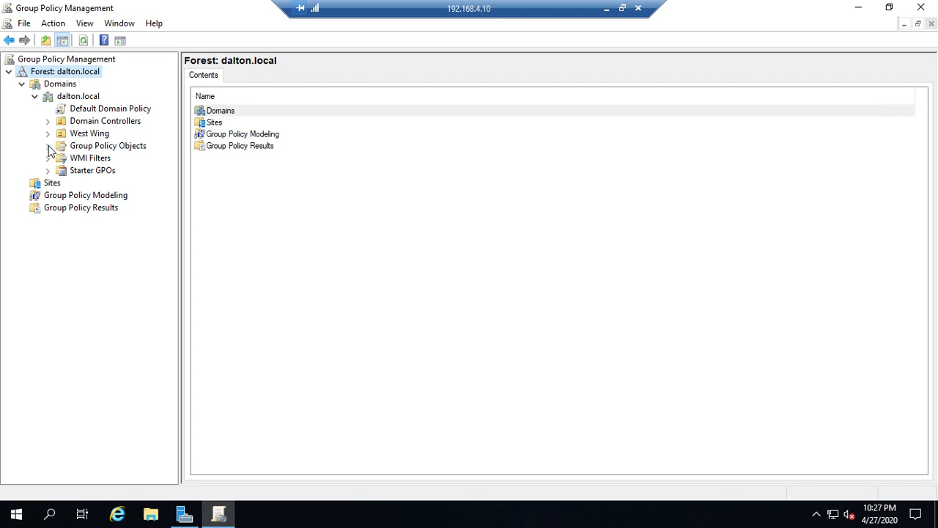
{"action": "left_click", "coordinate": [47, 145]}
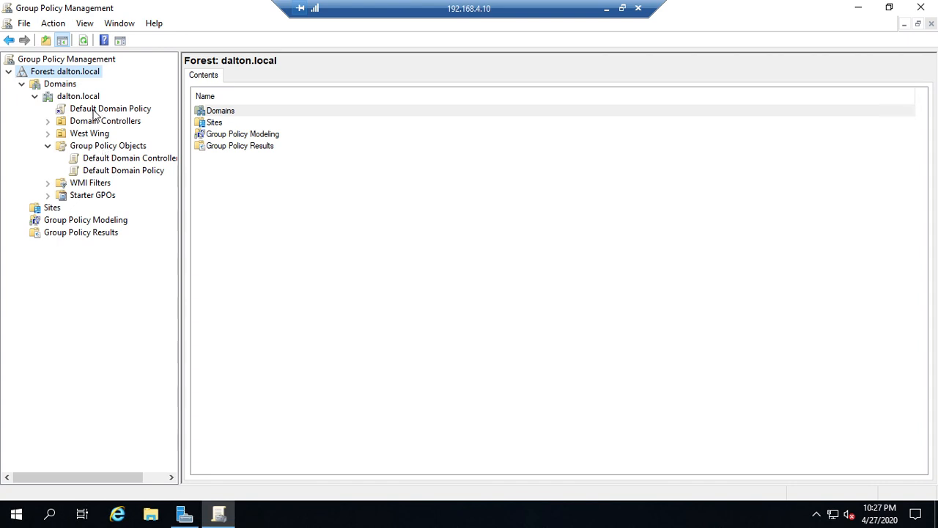
{"action": "mouse_move", "coordinate": [77, 100]}
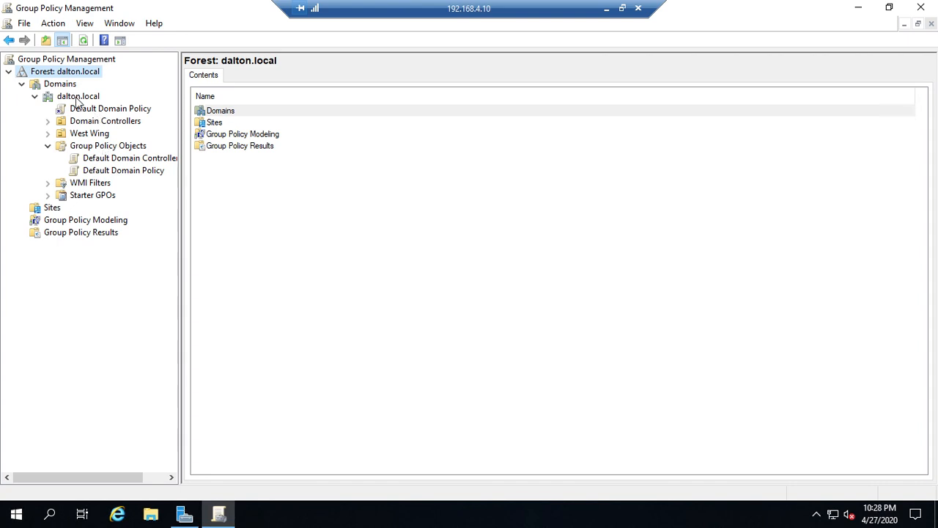
{"action": "left_click", "coordinate": [78, 97]}
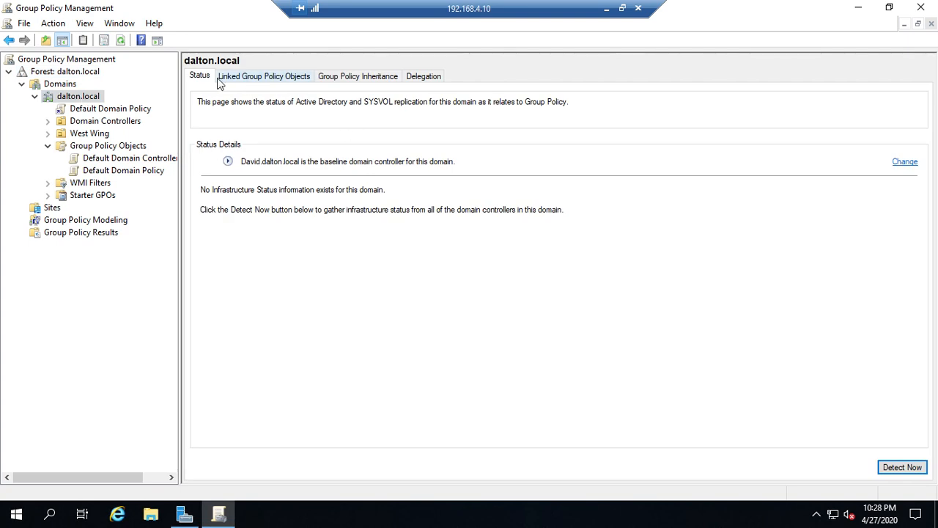
{"action": "left_click", "coordinate": [264, 76]}
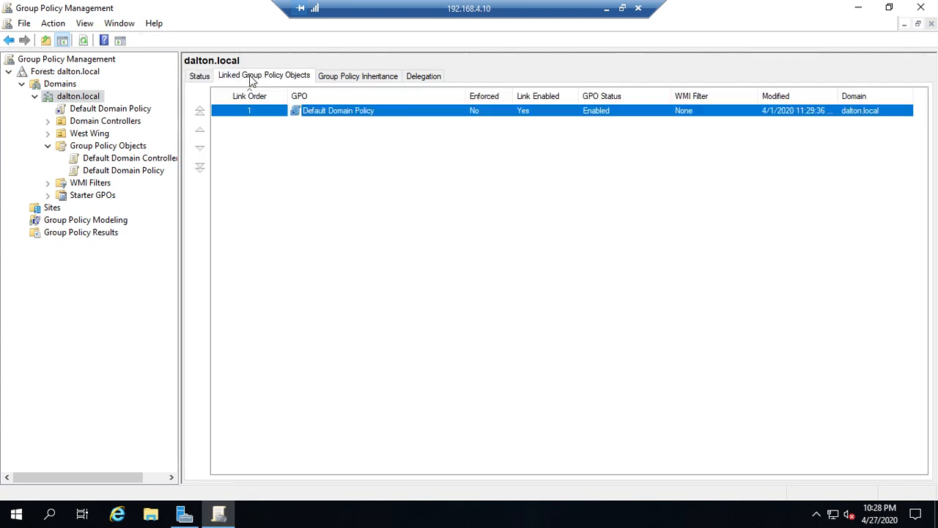
{"action": "mouse_move", "coordinate": [359, 325]}
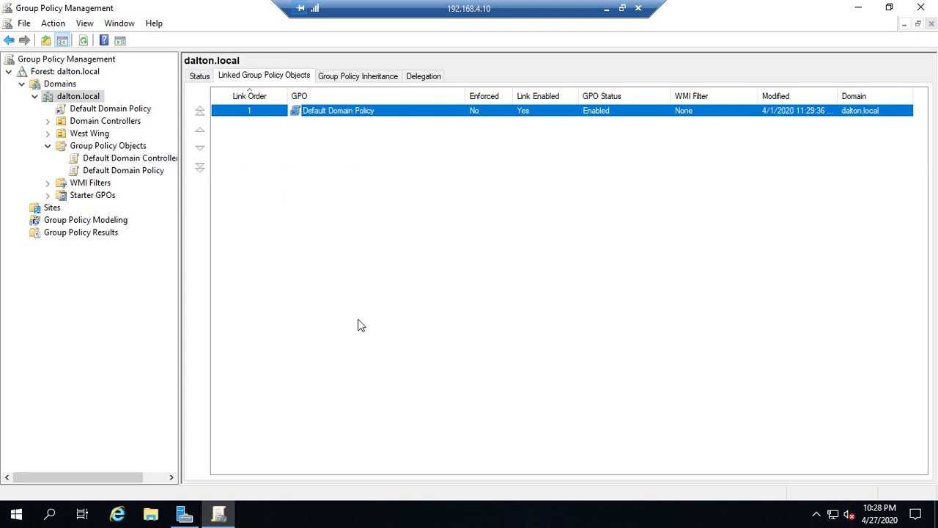
{"action": "mouse_move", "coordinate": [366, 214]}
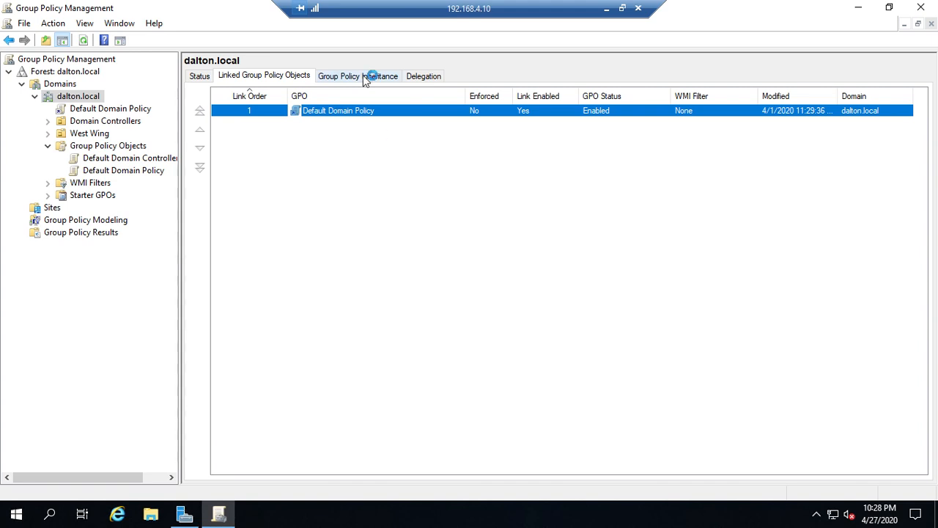
{"action": "left_click", "coordinate": [358, 76]}
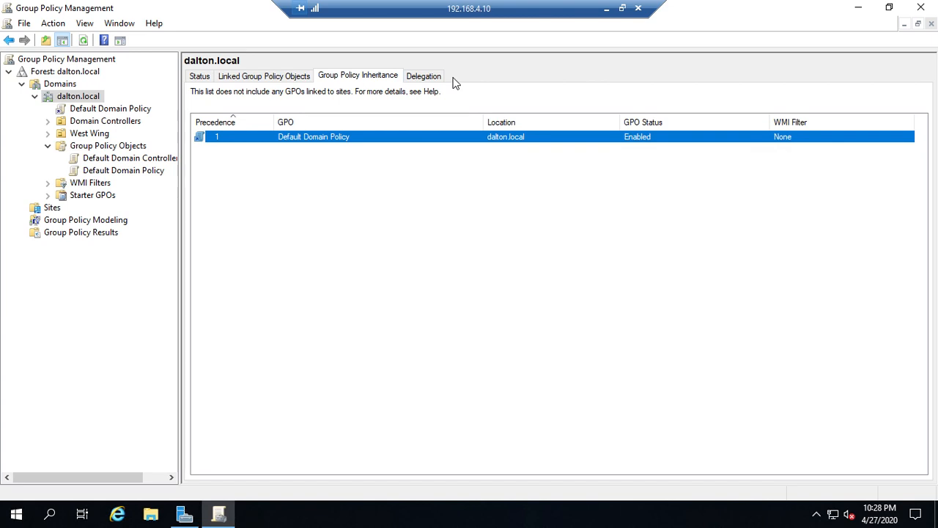
{"action": "left_click", "coordinate": [422, 76]}
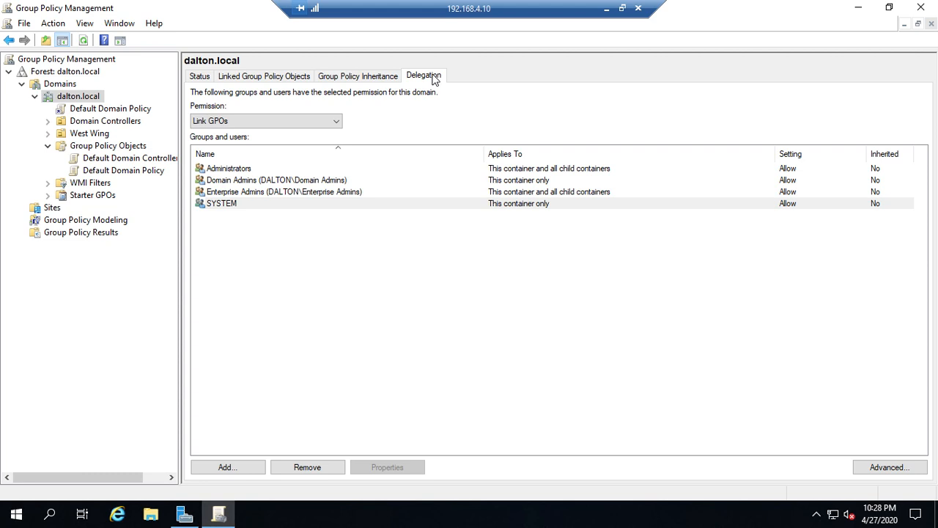
{"action": "mouse_move", "coordinate": [134, 68]}
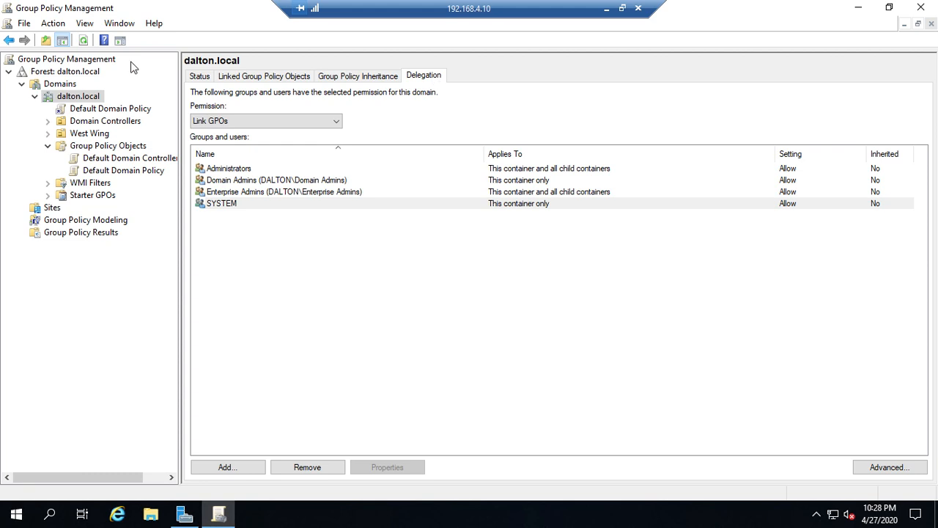
{"action": "left_click", "coordinate": [199, 76]}
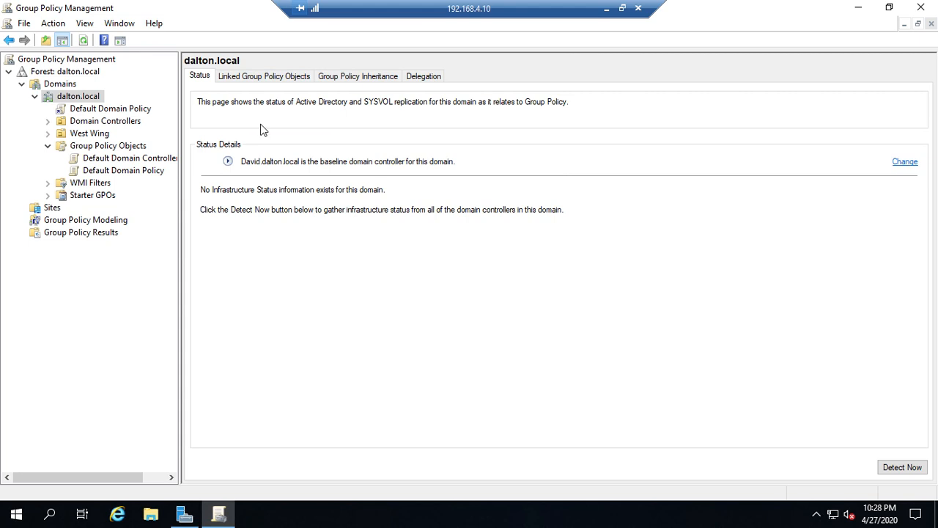
{"action": "left_click", "coordinate": [264, 76]}
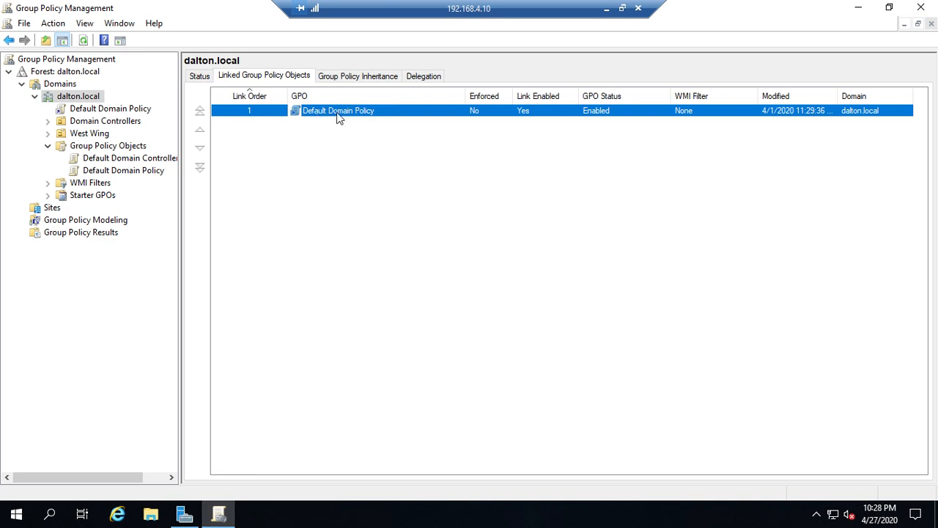
{"action": "mouse_move", "coordinate": [481, 111]}
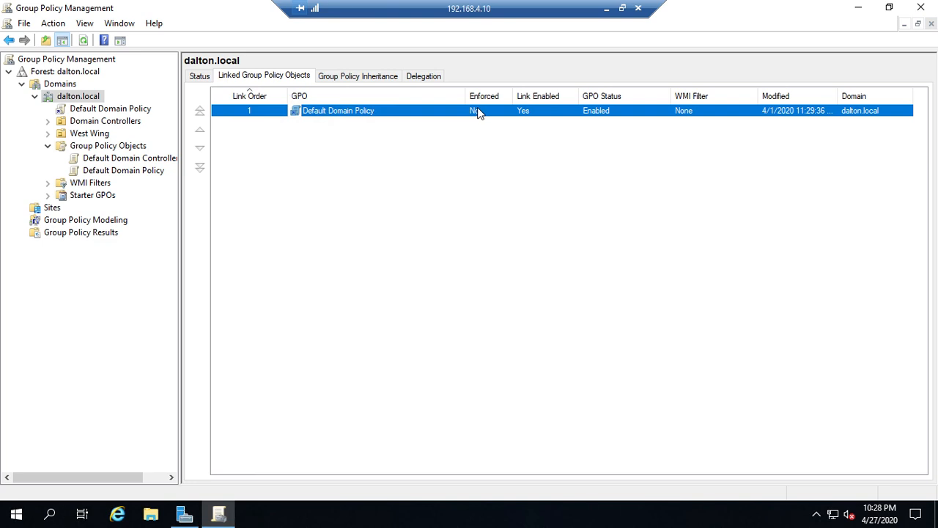
{"action": "mouse_move", "coordinate": [534, 135]}
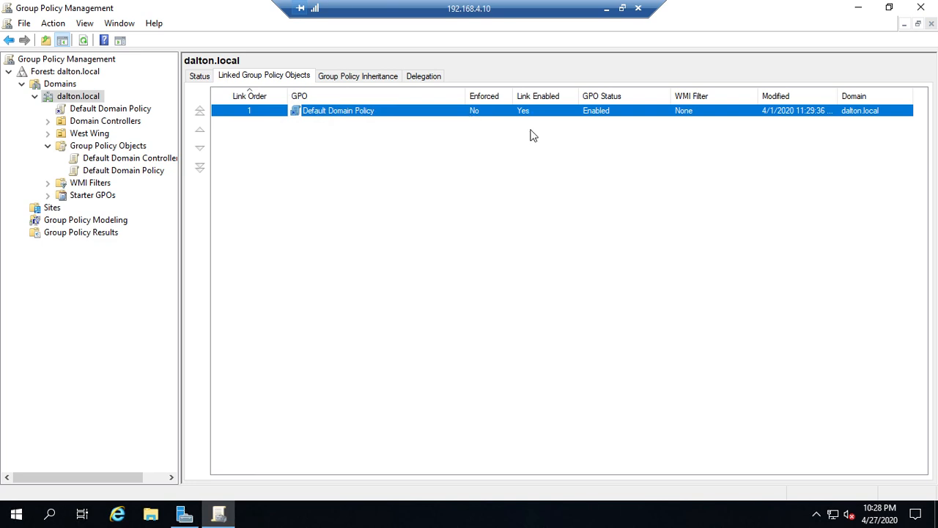
{"action": "mouse_move", "coordinate": [476, 115]}
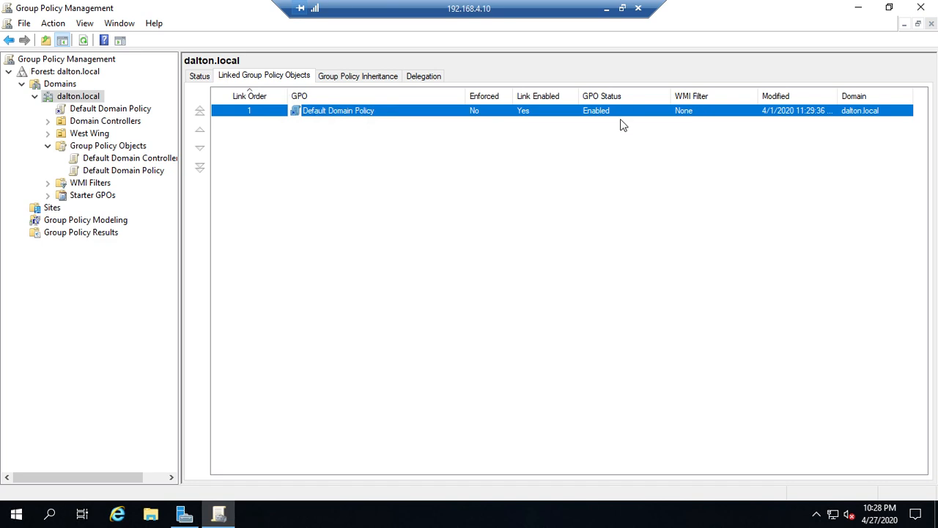
{"action": "mouse_move", "coordinate": [634, 118]}
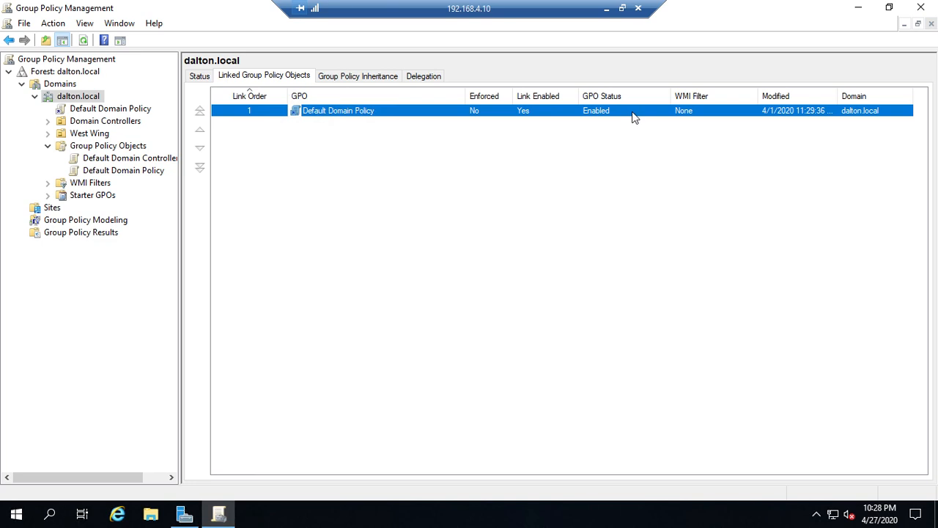
{"action": "double_click", "coordinate": [337, 110]}
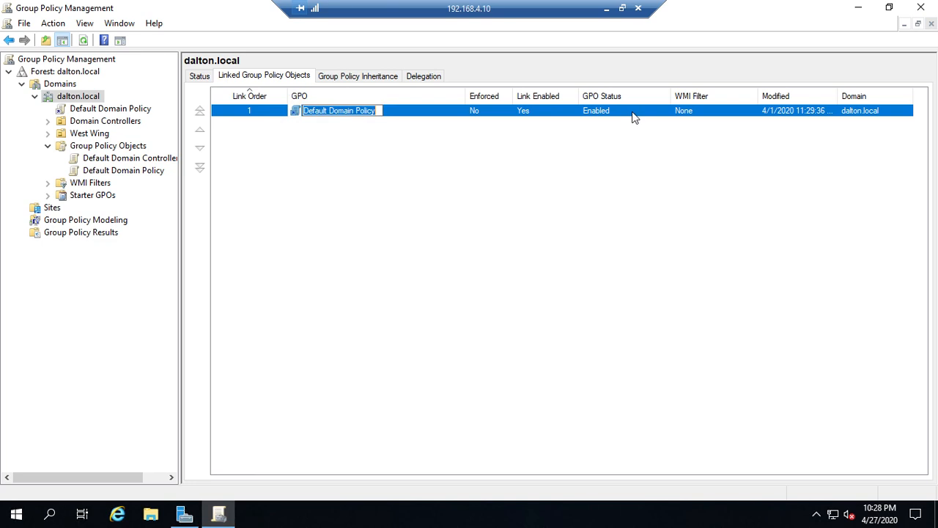
{"action": "mouse_move", "coordinate": [618, 117]}
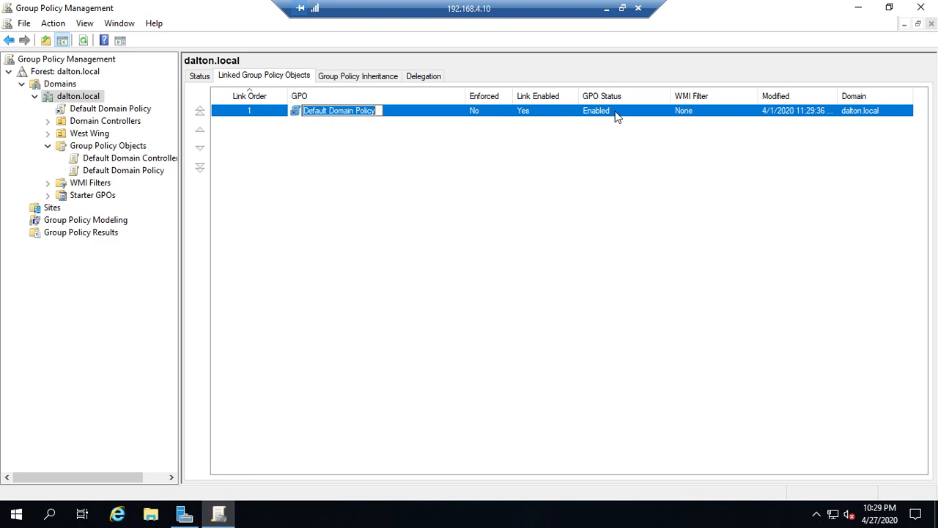
{"action": "right_click", "coordinate": [595, 110]}
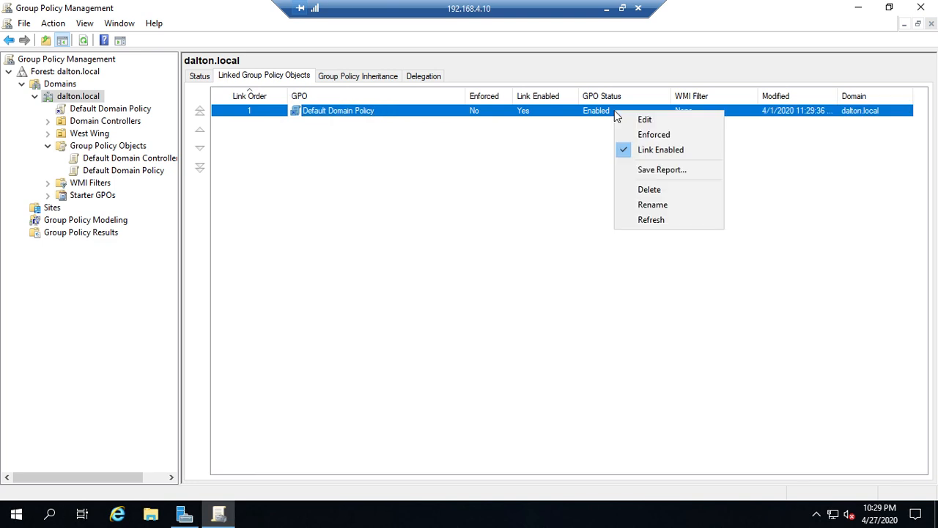
{"action": "mouse_move", "coordinate": [645, 120]}
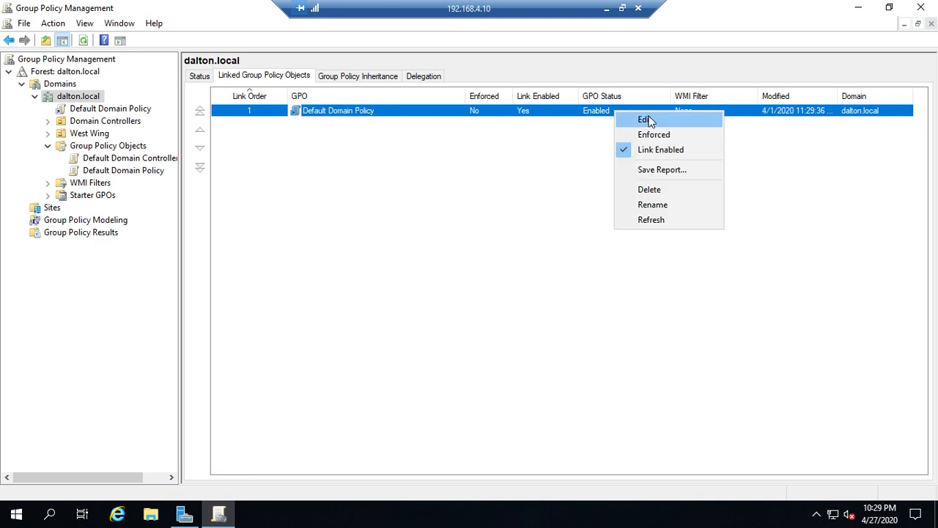
{"action": "mouse_move", "coordinate": [659, 149]}
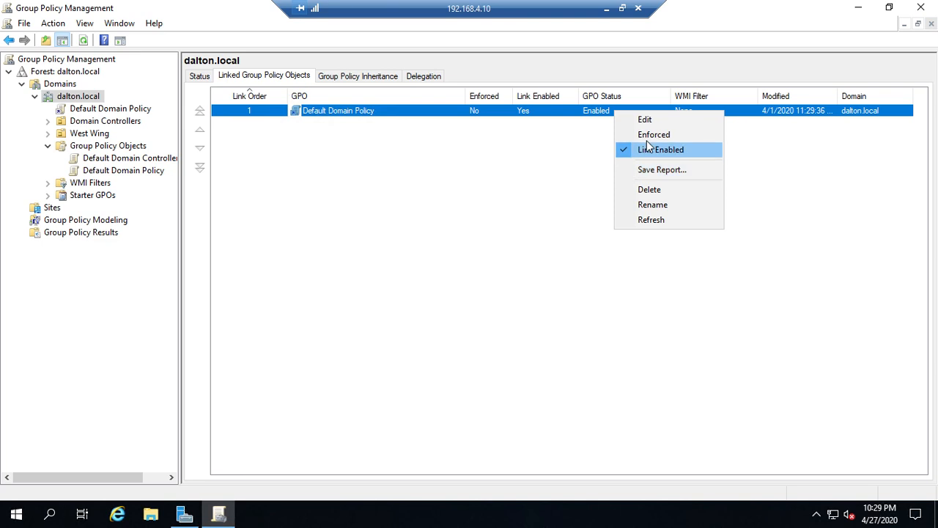
{"action": "mouse_move", "coordinate": [654, 184]}
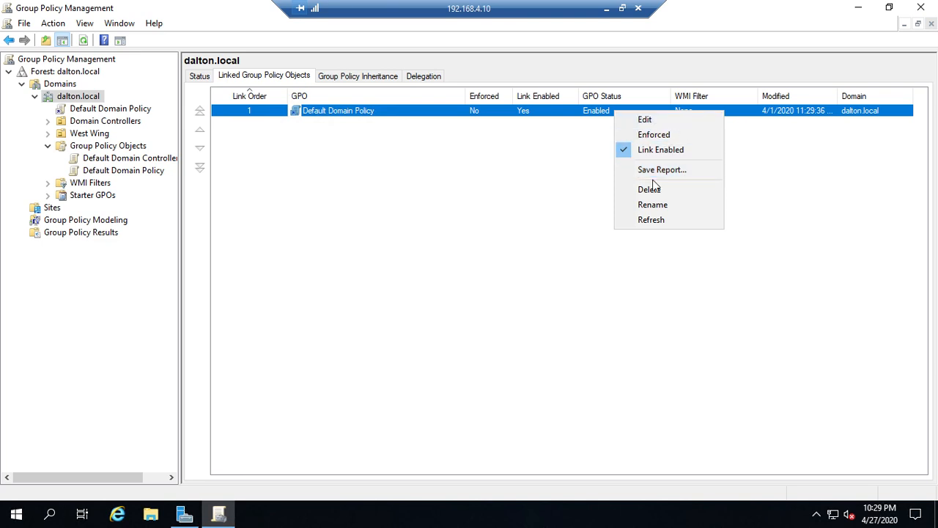
{"action": "left_click", "coordinate": [558, 232]}
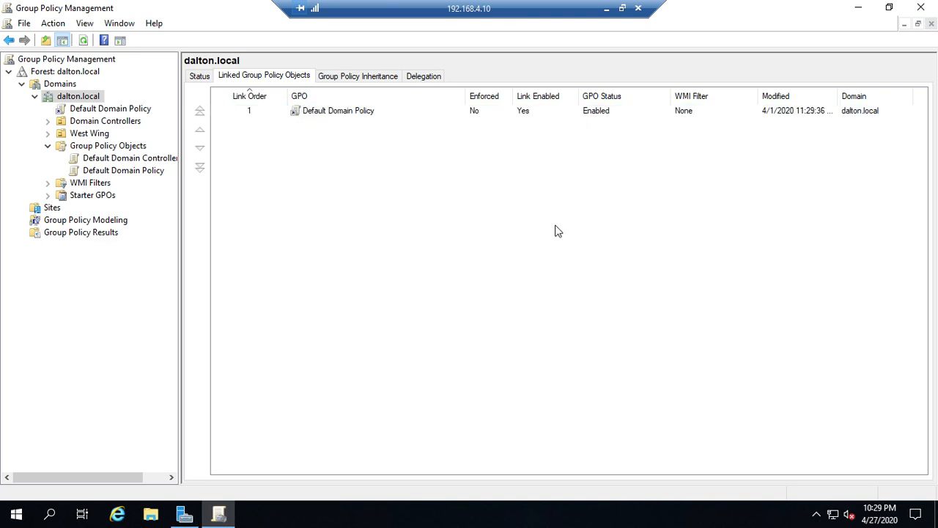
{"action": "left_click", "coordinate": [337, 110]}
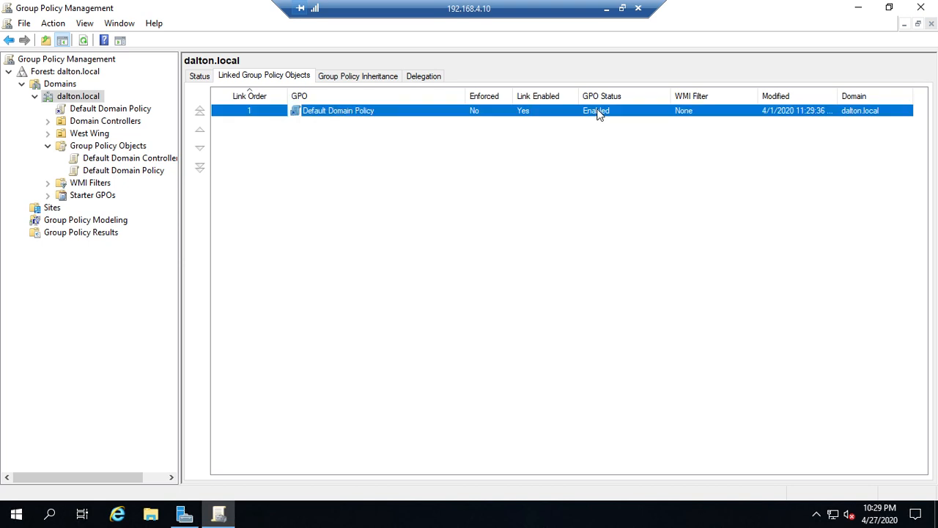
{"action": "right_click", "coordinate": [338, 110]}
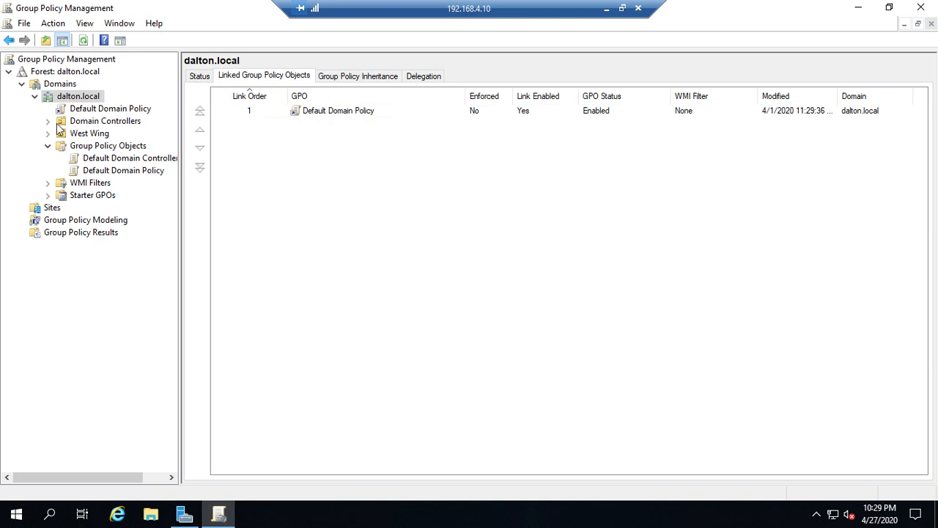
Step: Expand West Wing to show Guests and Staff, and Domain Controllers to show its policy
{"action": "left_click", "coordinate": [47, 133]}
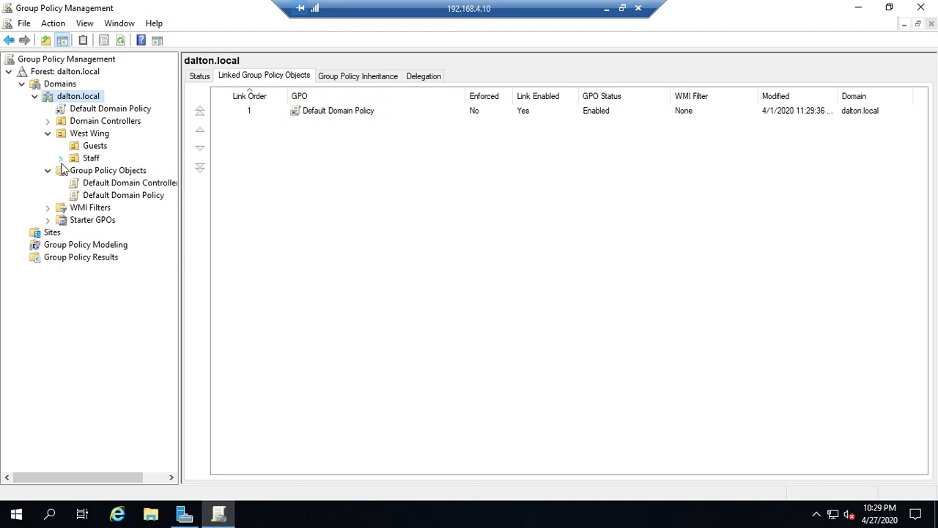
{"action": "mouse_move", "coordinate": [87, 160]}
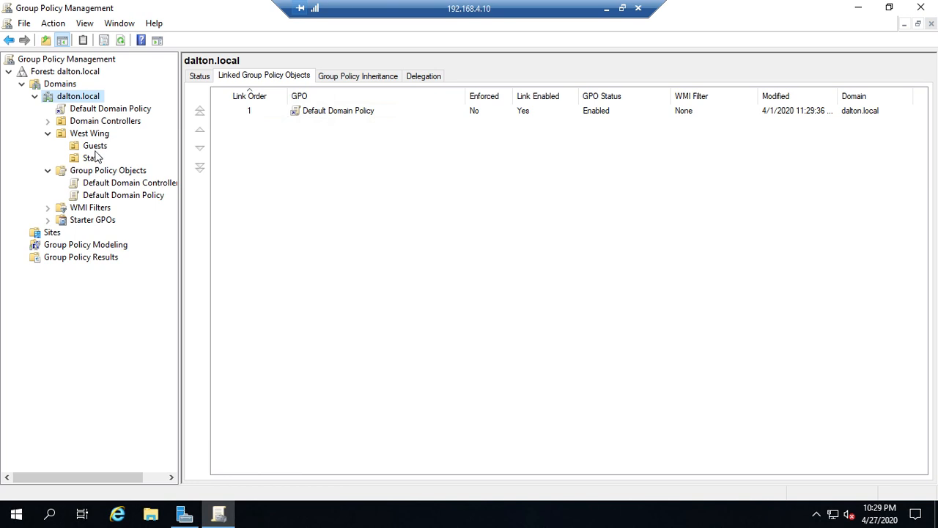
{"action": "mouse_move", "coordinate": [79, 159]}
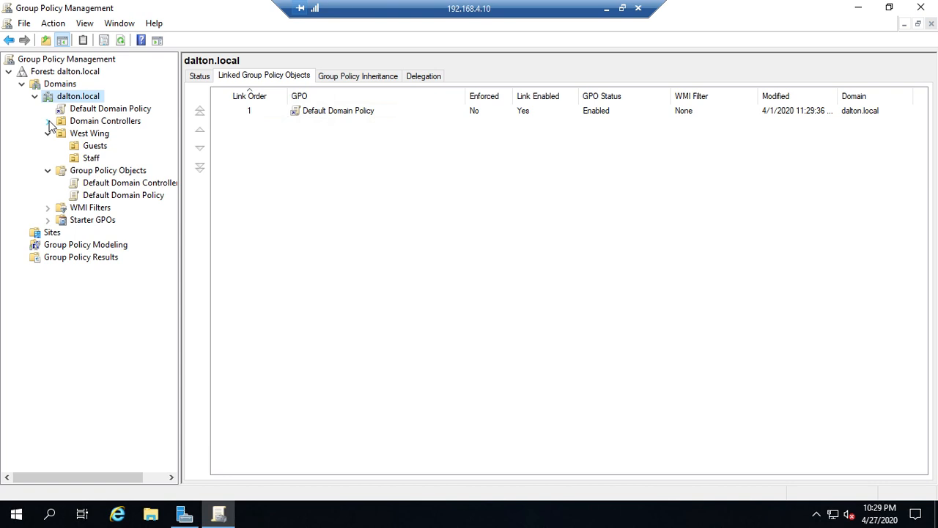
{"action": "left_click", "coordinate": [47, 120]}
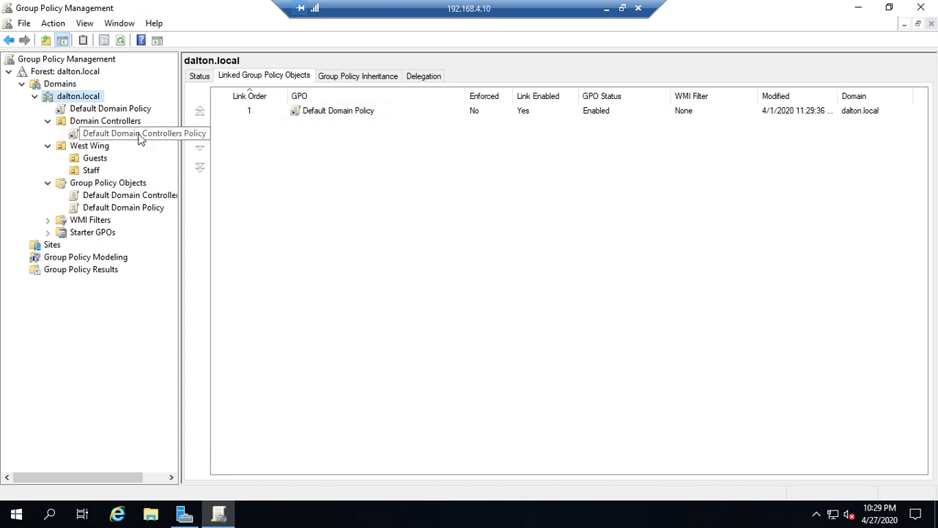
{"action": "mouse_move", "coordinate": [126, 139]}
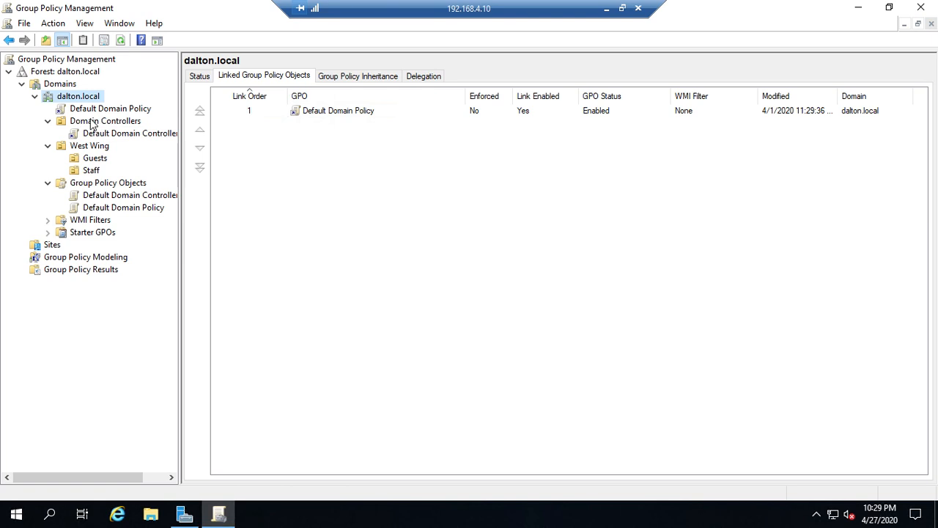
{"action": "mouse_move", "coordinate": [146, 132]}
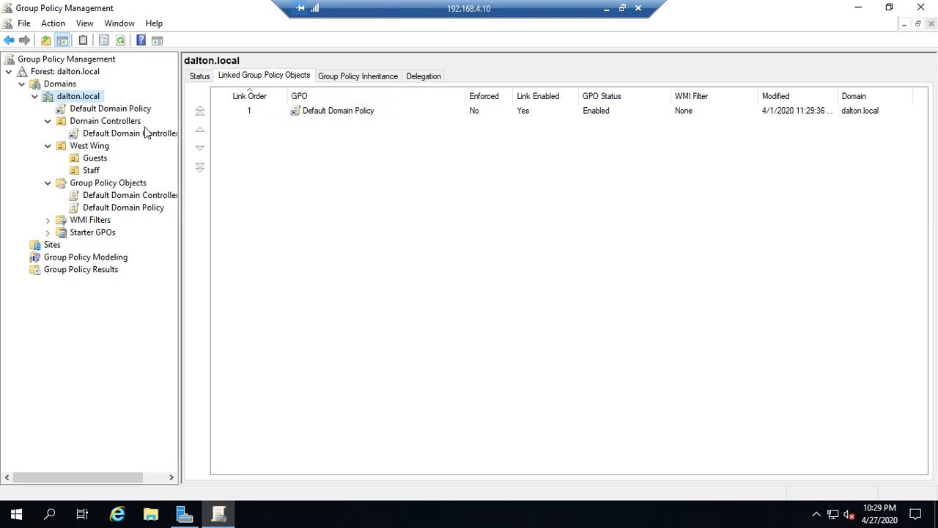
{"action": "mouse_move", "coordinate": [94, 188]}
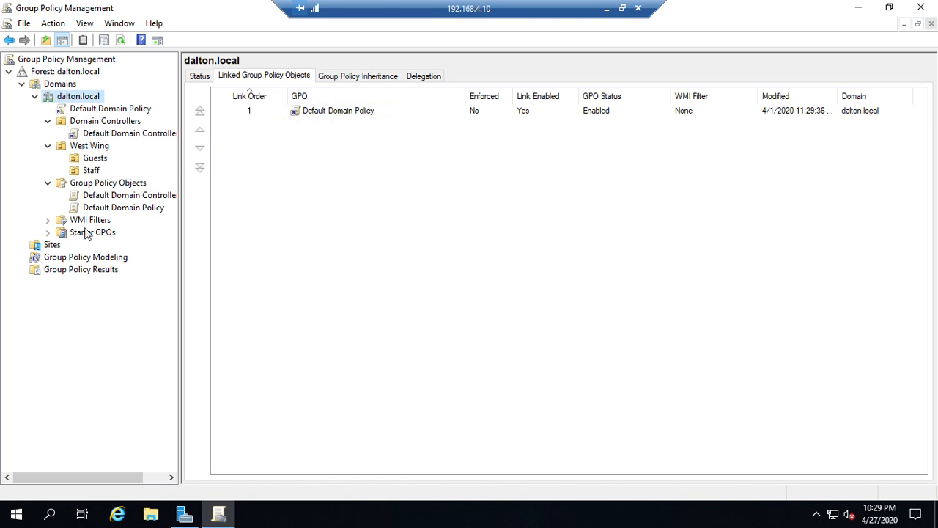
{"action": "mouse_move", "coordinate": [49, 252]}
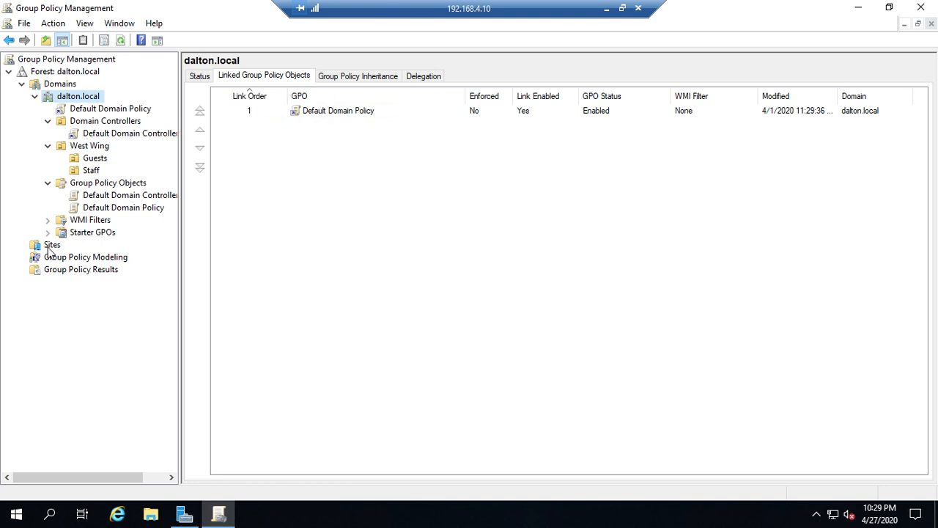
Step: Select the Sites node to show its empty contents list
{"action": "left_click", "coordinate": [53, 243]}
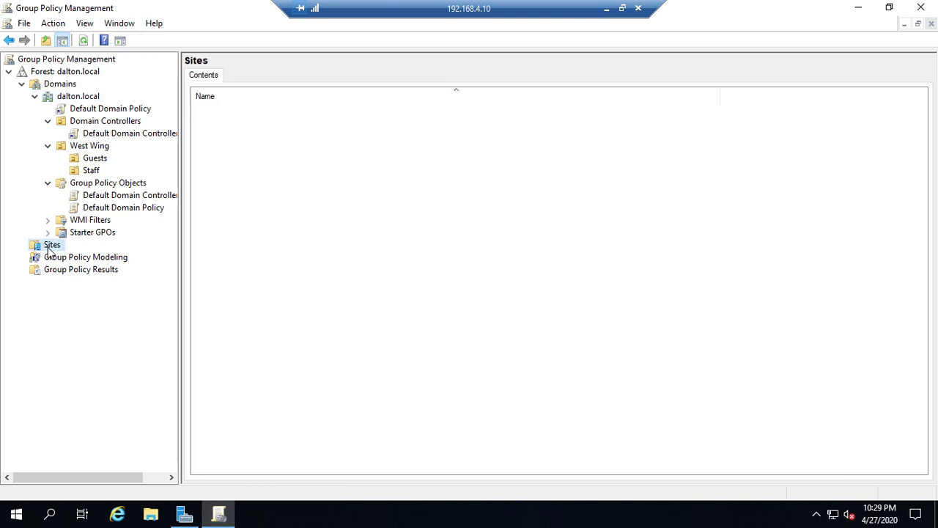
{"action": "mouse_move", "coordinate": [490, 238]}
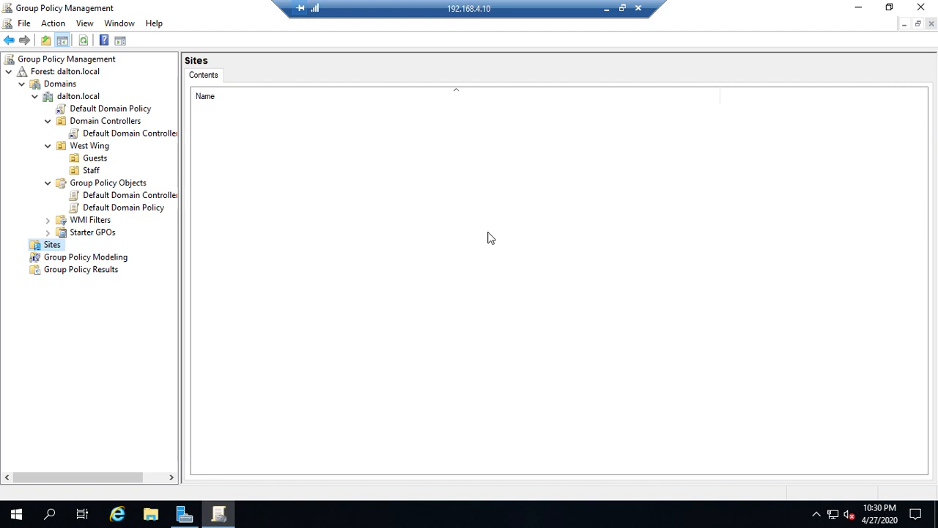
{"action": "mouse_move", "coordinate": [509, 237]}
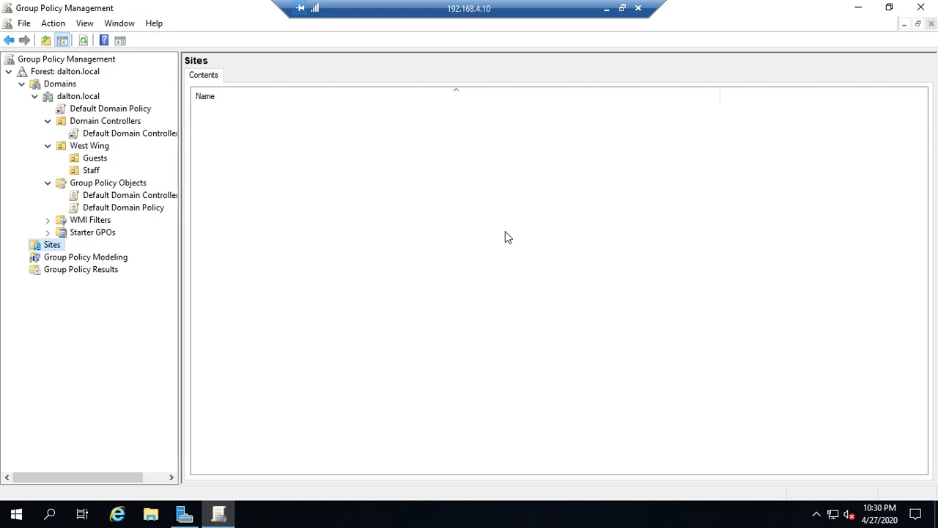
{"action": "mouse_move", "coordinate": [235, 188]}
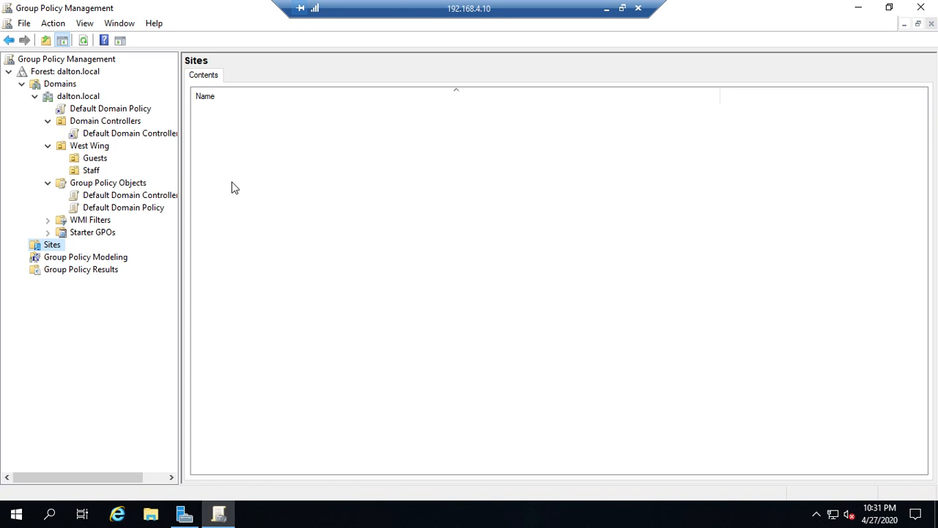
{"action": "left_click", "coordinate": [129, 194]}
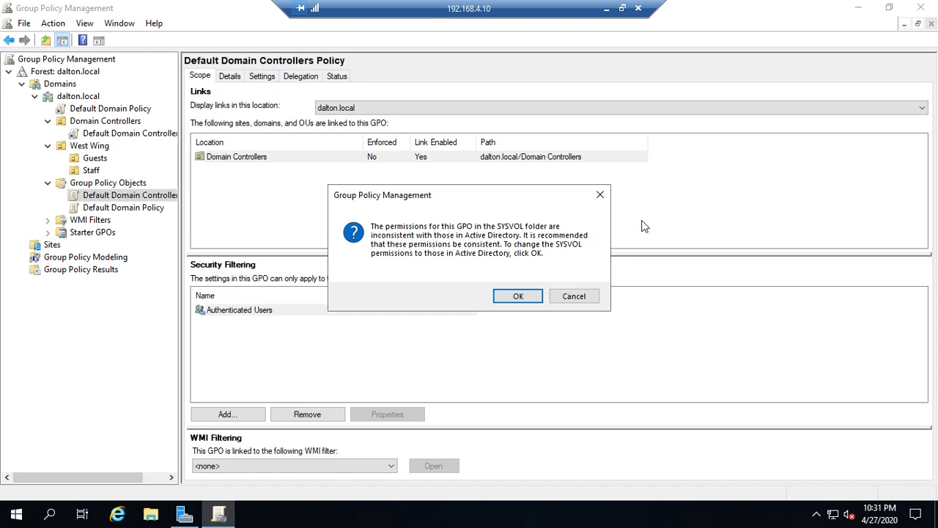
{"action": "left_click", "coordinate": [517, 296]}
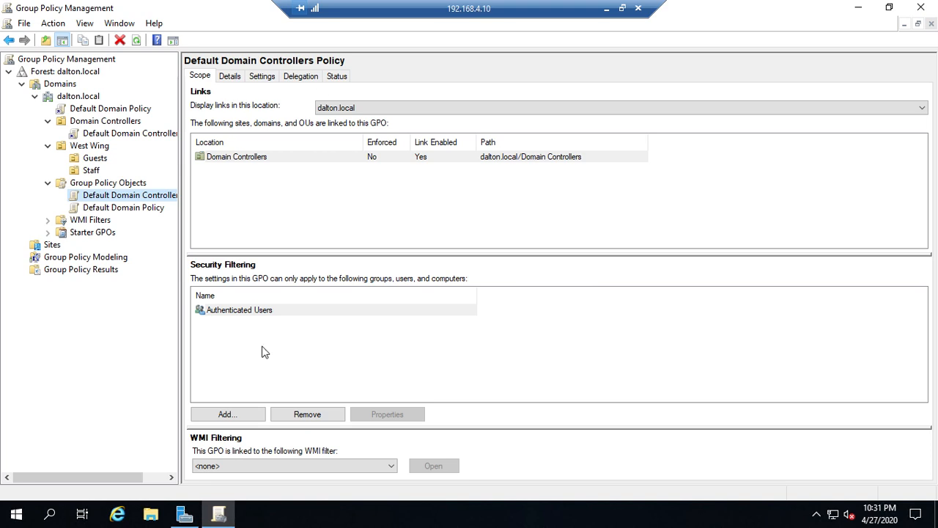
{"action": "mouse_move", "coordinate": [285, 241]}
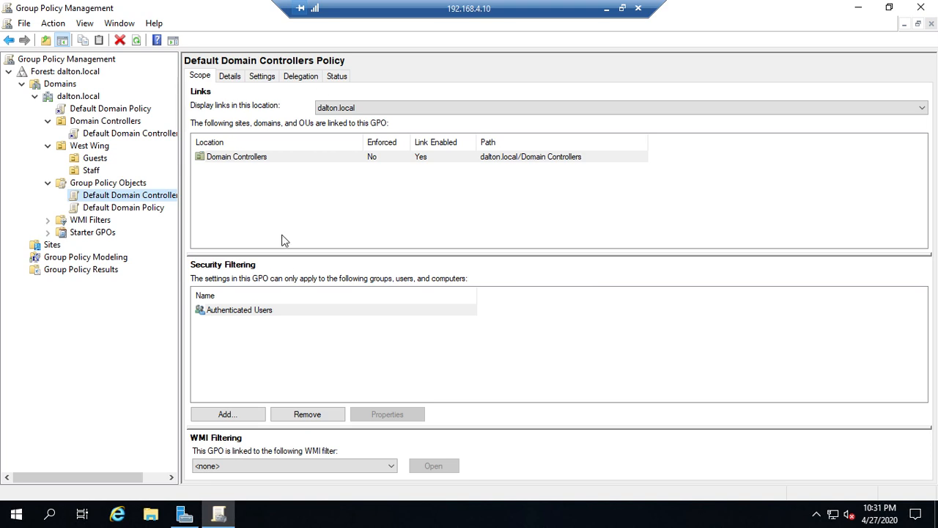
{"action": "mouse_move", "coordinate": [229, 123]}
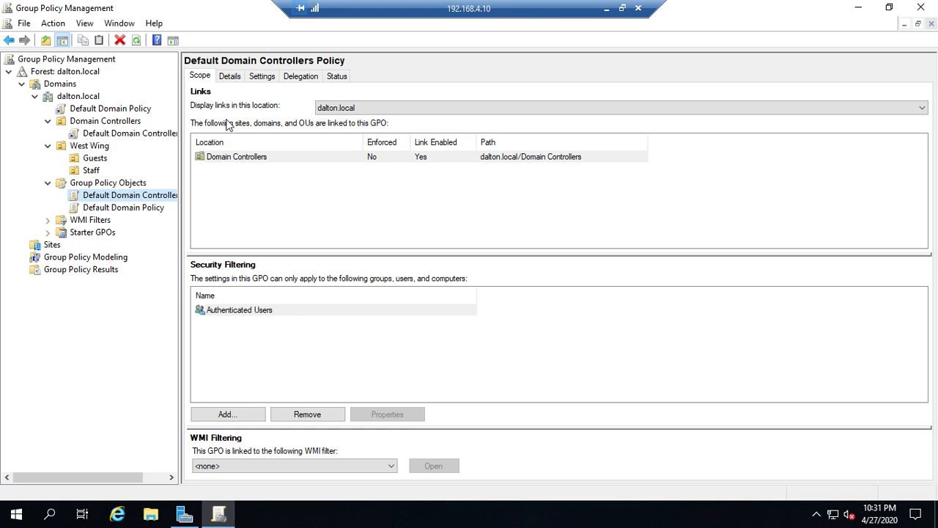
{"action": "left_click", "coordinate": [231, 76]}
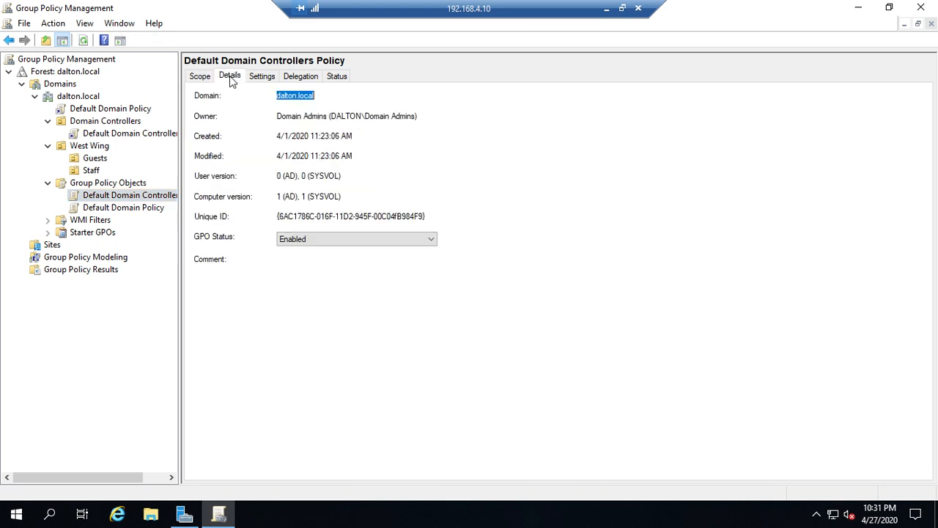
{"action": "left_click", "coordinate": [355, 237]}
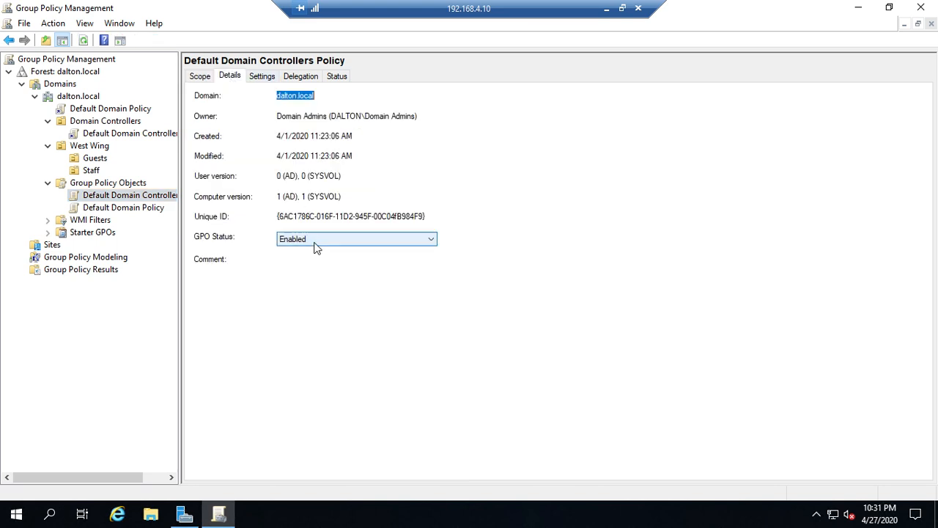
{"action": "left_click", "coordinate": [261, 76]}
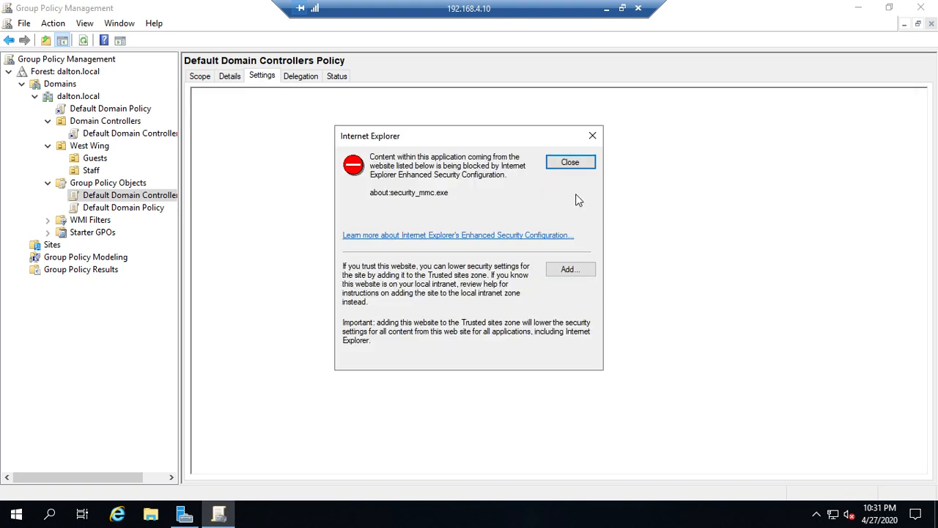
{"action": "left_click", "coordinate": [570, 161]}
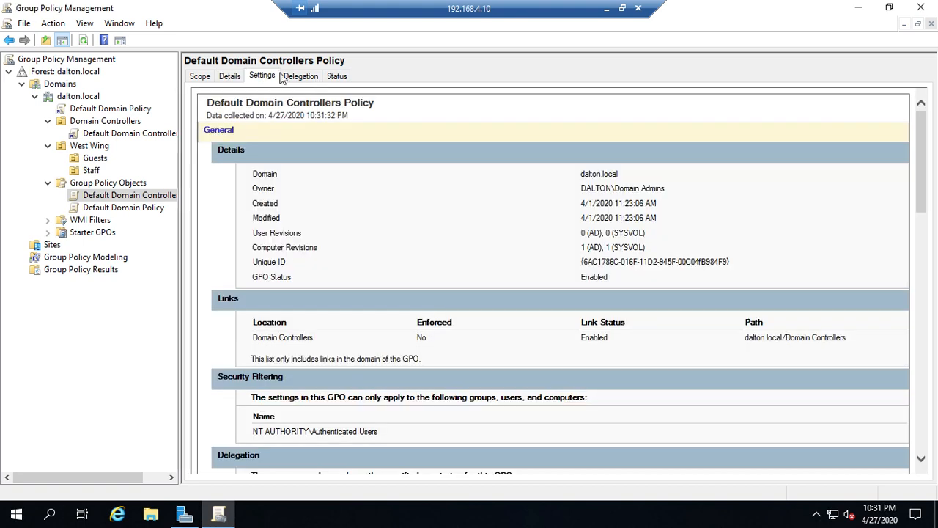
{"action": "left_click", "coordinate": [301, 76]}
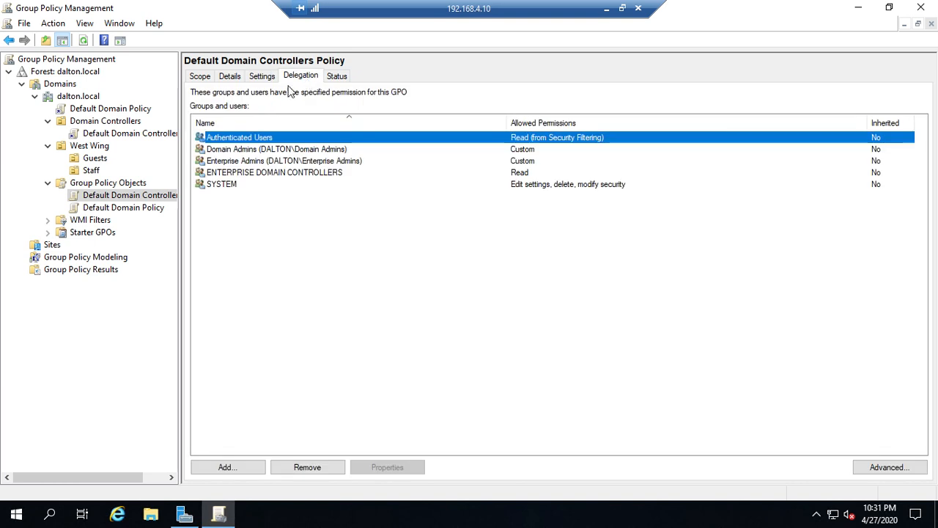
{"action": "left_click", "coordinate": [199, 76]}
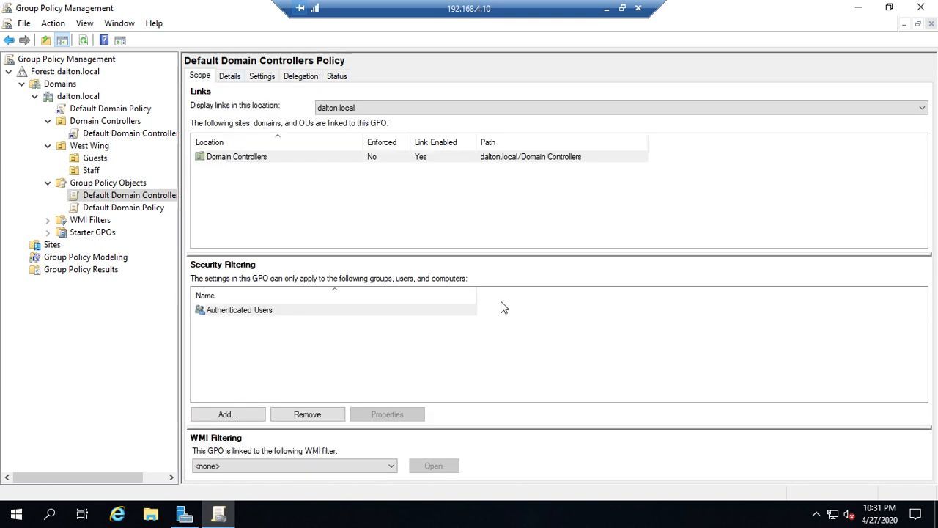
{"action": "mouse_move", "coordinate": [674, 334]}
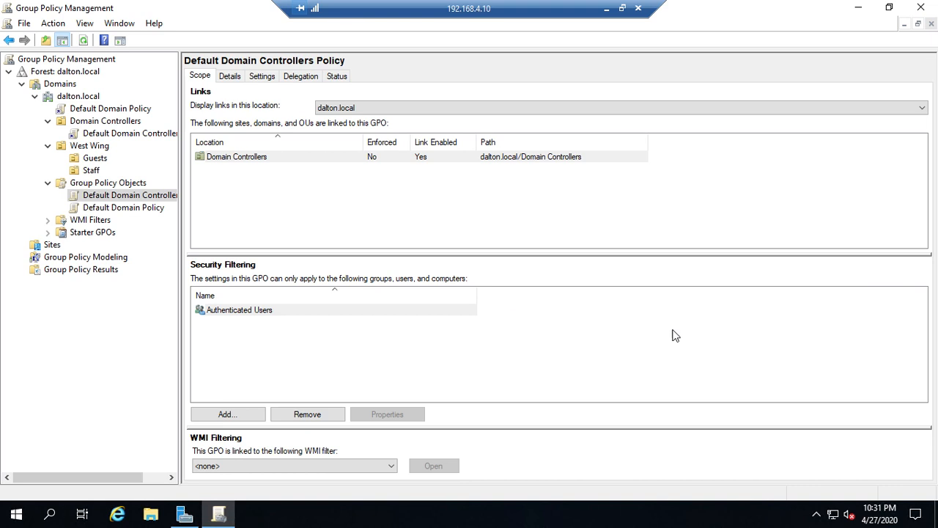
{"action": "mouse_move", "coordinate": [369, 265]}
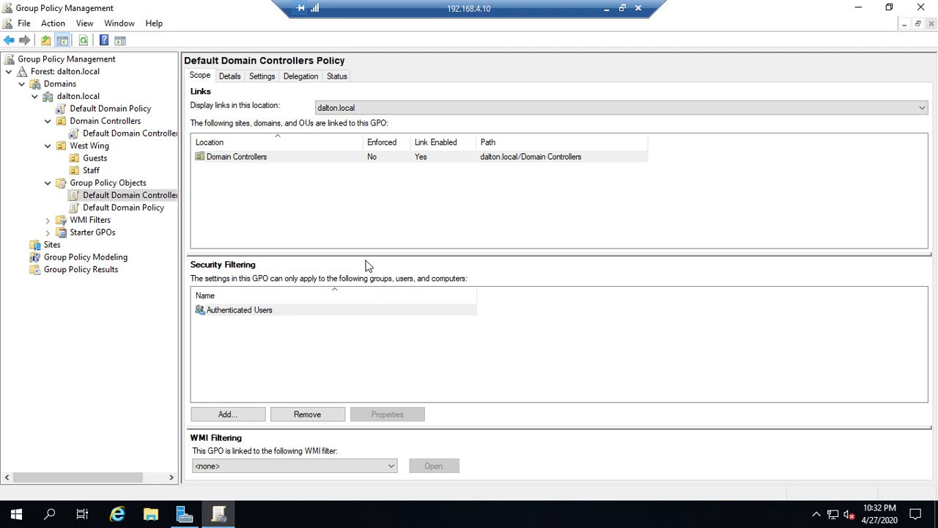
{"action": "mouse_move", "coordinate": [442, 293]}
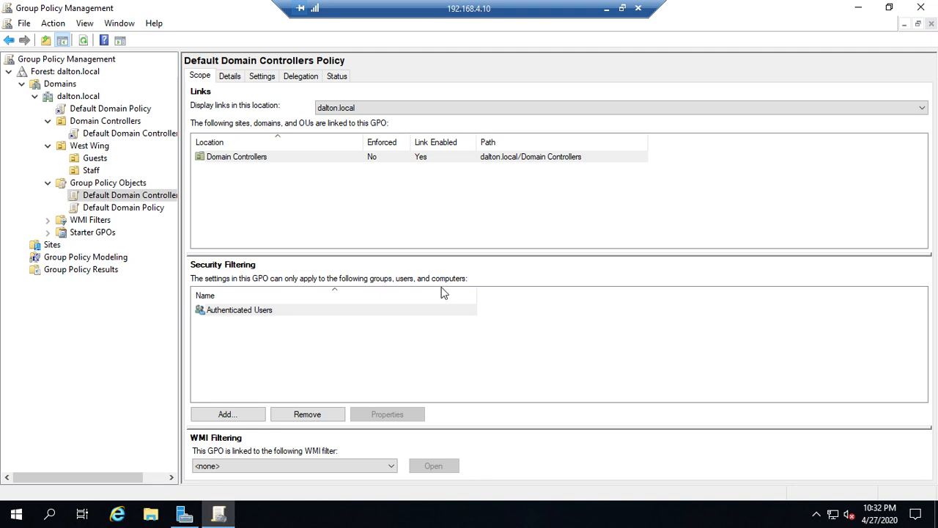
{"action": "mouse_move", "coordinate": [688, 317]}
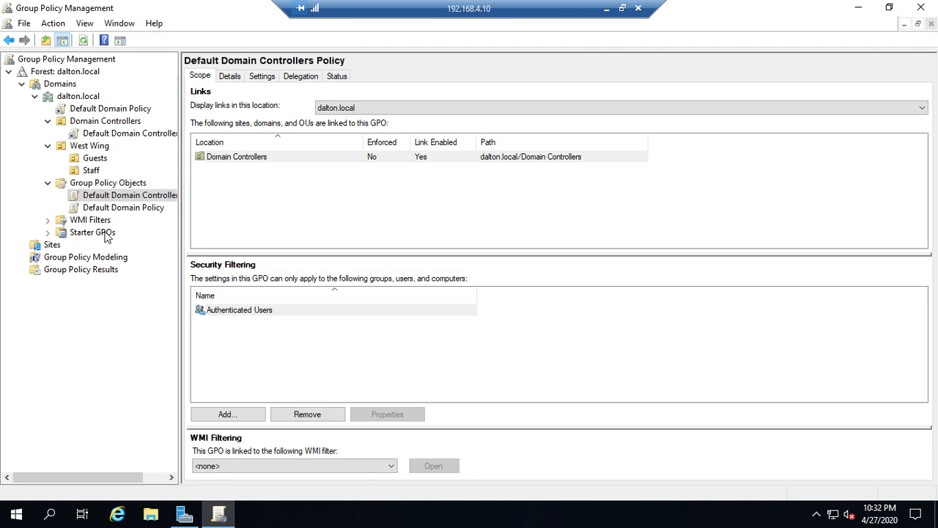
{"action": "mouse_move", "coordinate": [126, 120]}
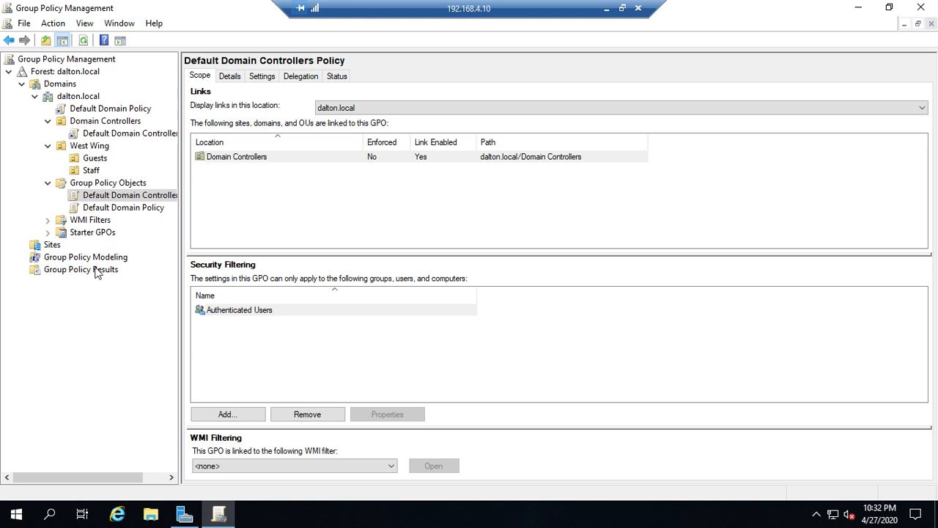
{"action": "mouse_move", "coordinate": [91, 274]}
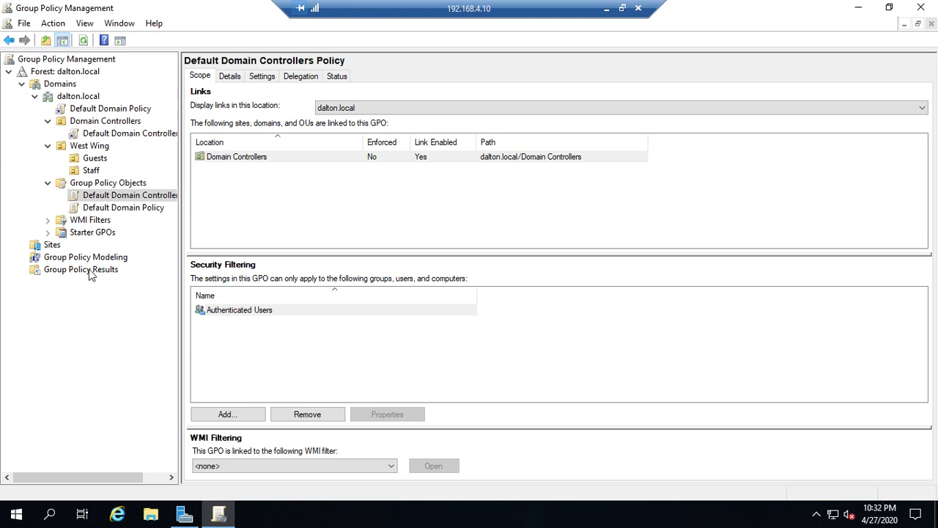
{"action": "mouse_move", "coordinate": [109, 261]}
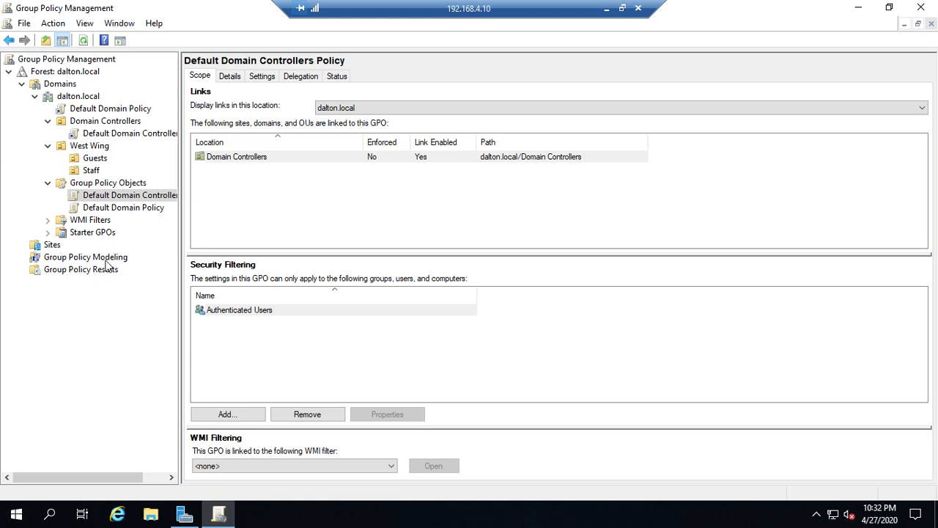
Step: Start the Group Policy Modeling Wizard and accept the default domain controller
{"action": "left_click", "coordinate": [85, 257]}
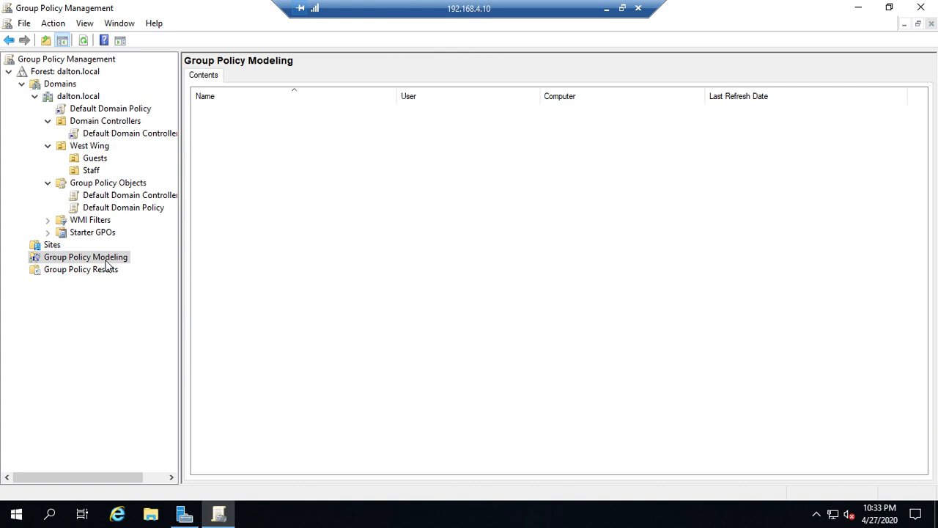
{"action": "right_click", "coordinate": [85, 257]}
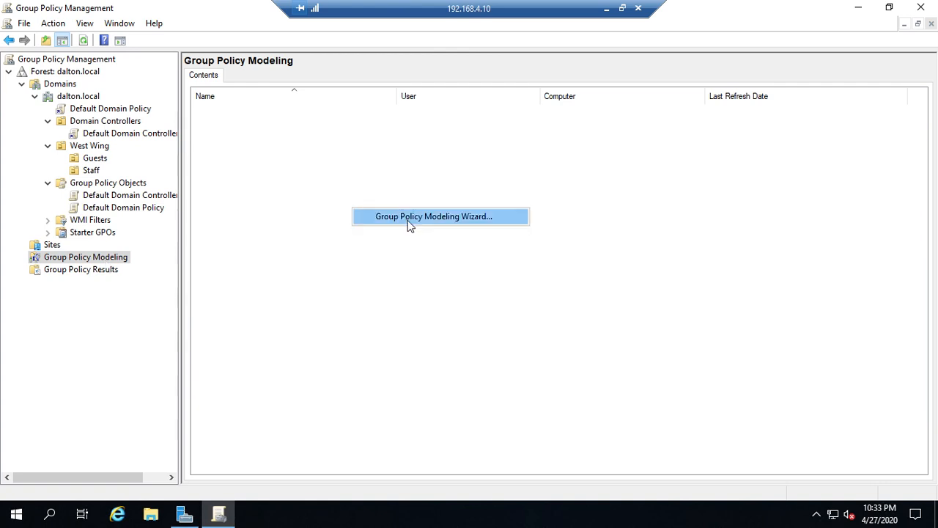
{"action": "double_click", "coordinate": [439, 217]}
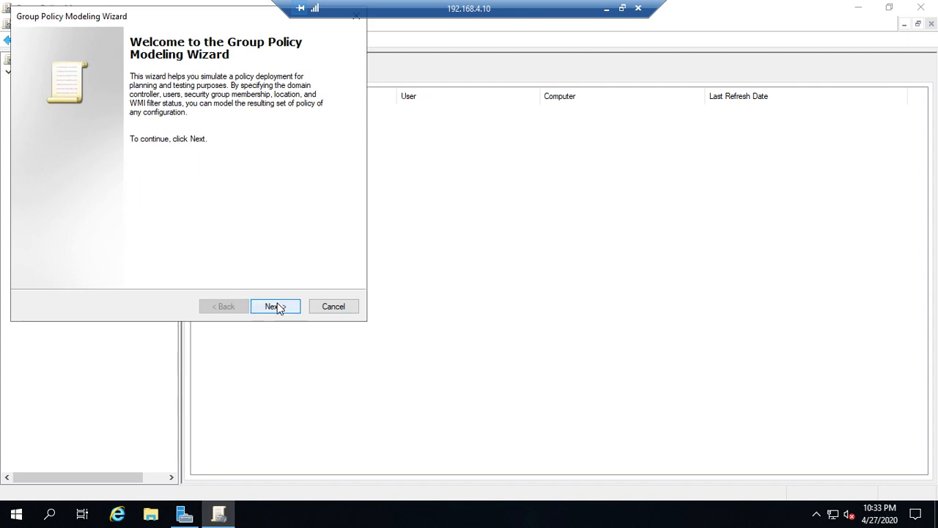
{"action": "left_click", "coordinate": [276, 306]}
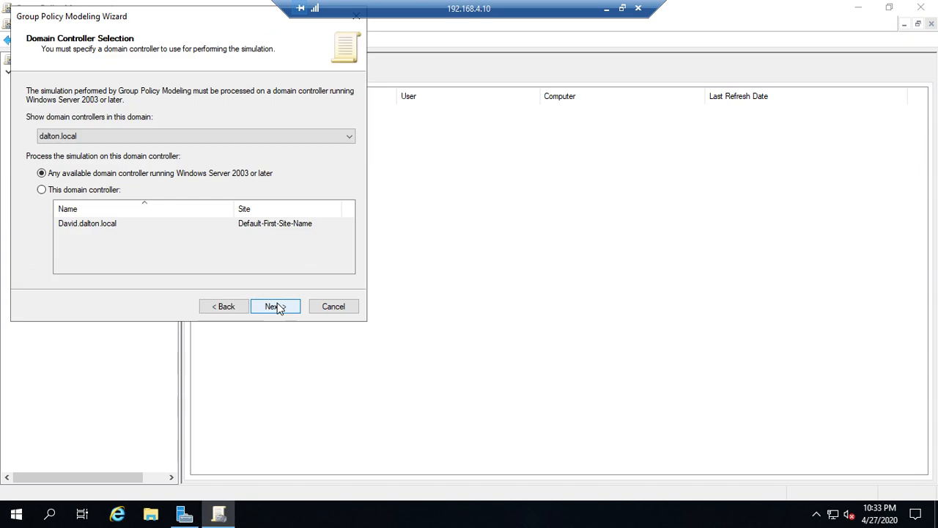
{"action": "mouse_move", "coordinate": [170, 156]}
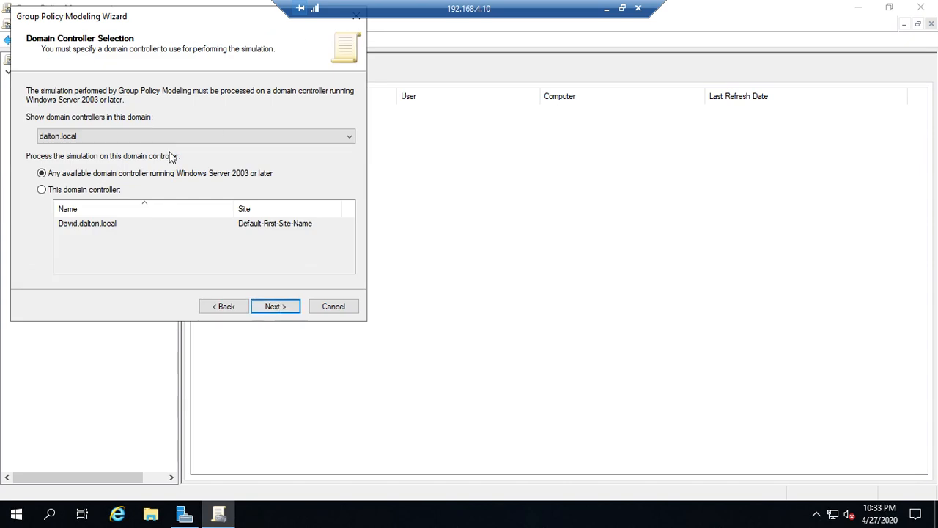
{"action": "left_click", "coordinate": [275, 307]}
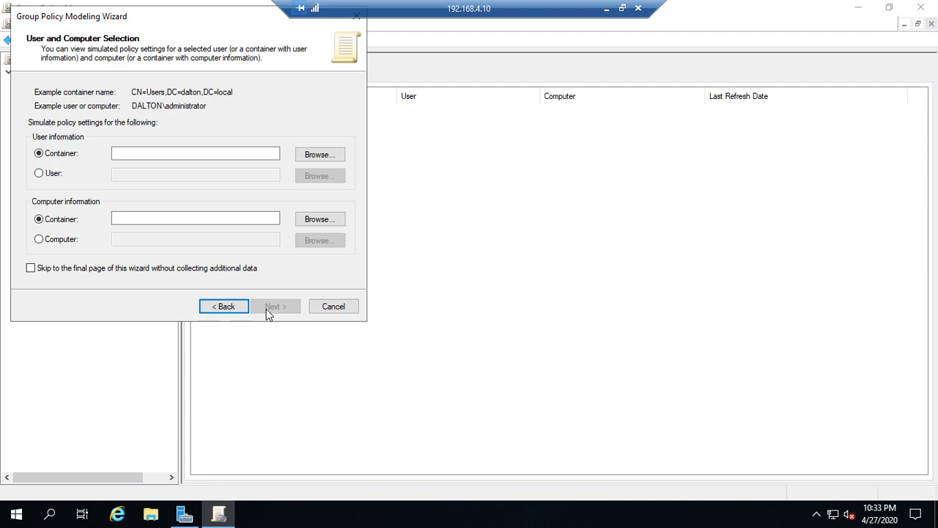
Step: Change the user and computer selection pages, then cancel the modeling wizard
{"action": "left_click", "coordinate": [195, 154]}
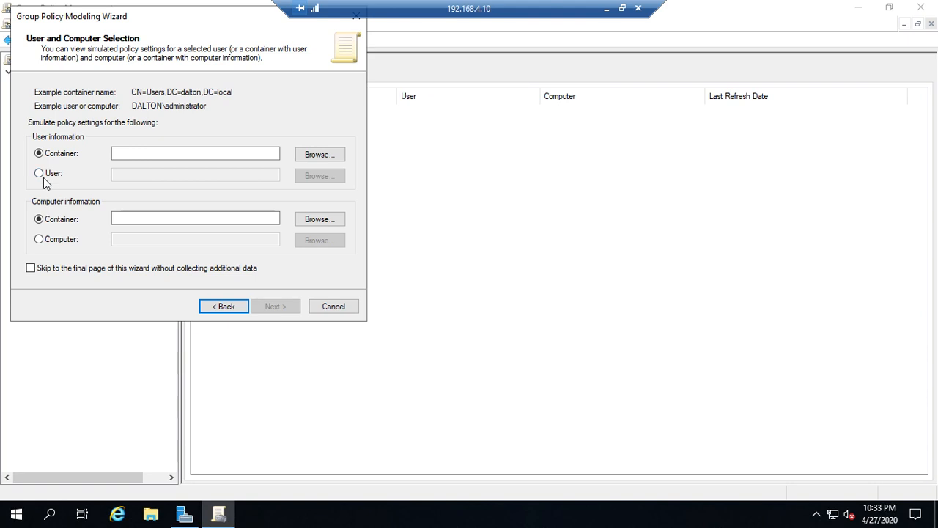
{"action": "left_click", "coordinate": [38, 218]}
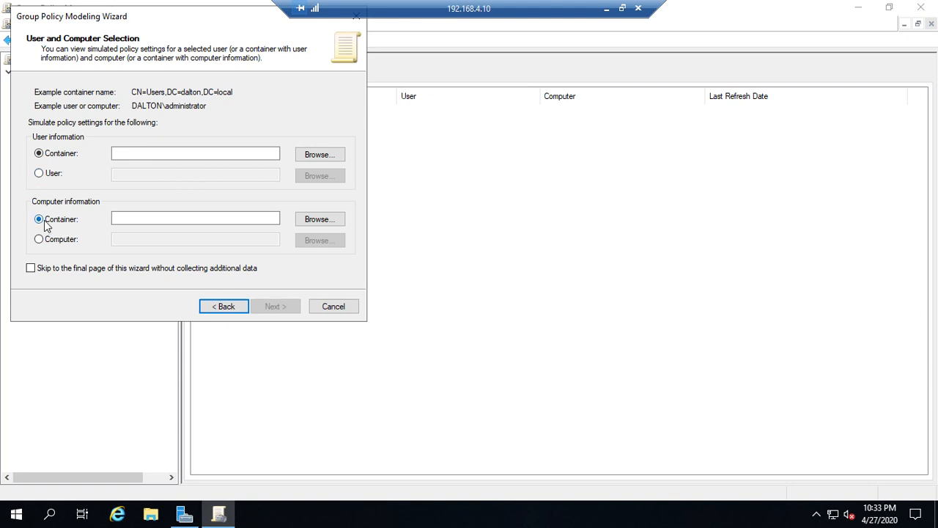
{"action": "mouse_move", "coordinate": [70, 221]}
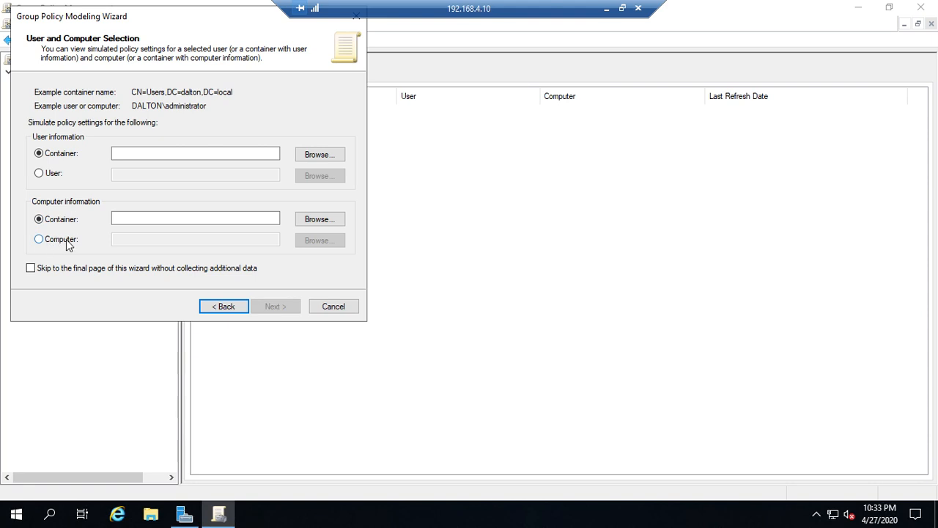
{"action": "left_click", "coordinate": [38, 219]}
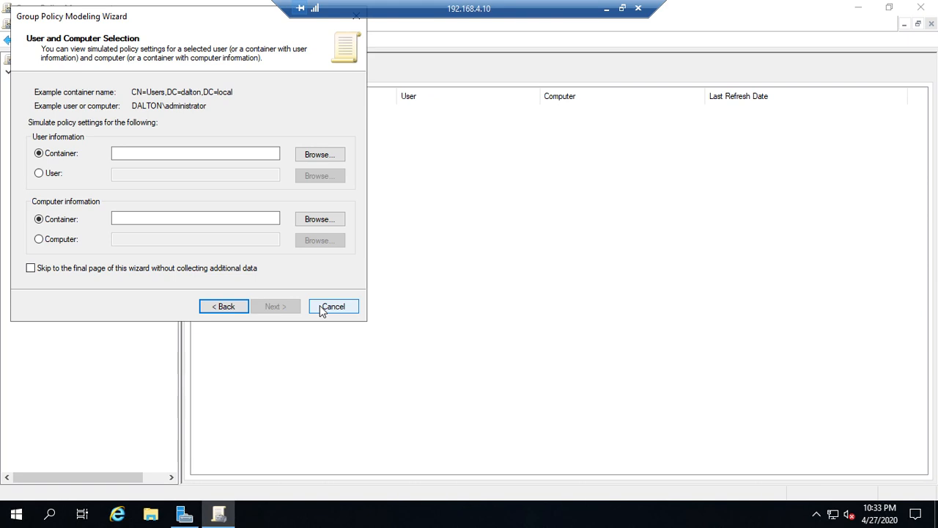
{"action": "left_click", "coordinate": [332, 307]}
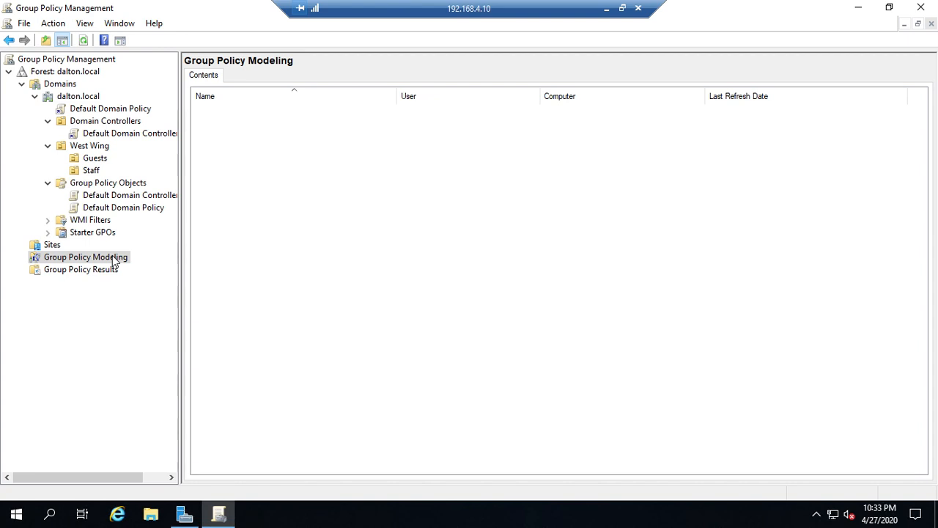
Step: Start a new Group Policy Results query from the Group Policy Results node
{"action": "left_click", "coordinate": [81, 269]}
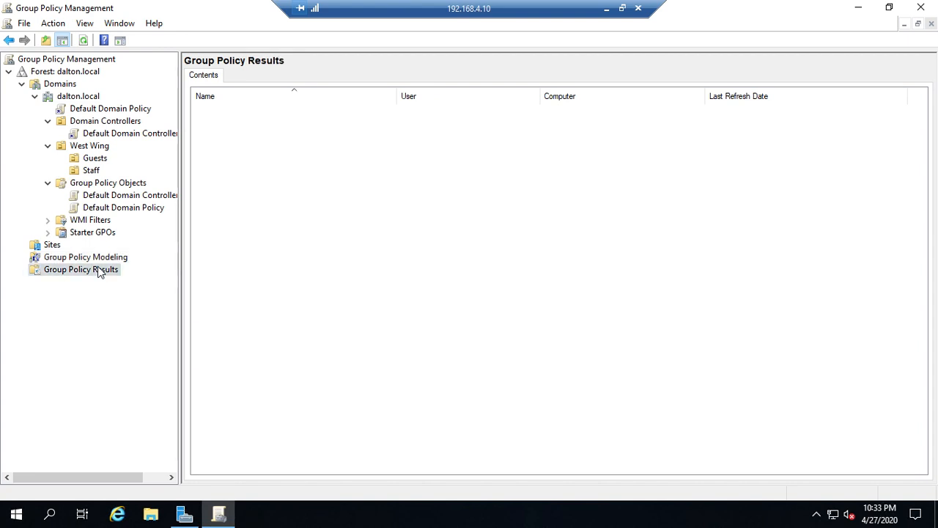
{"action": "right_click", "coordinate": [81, 270]}
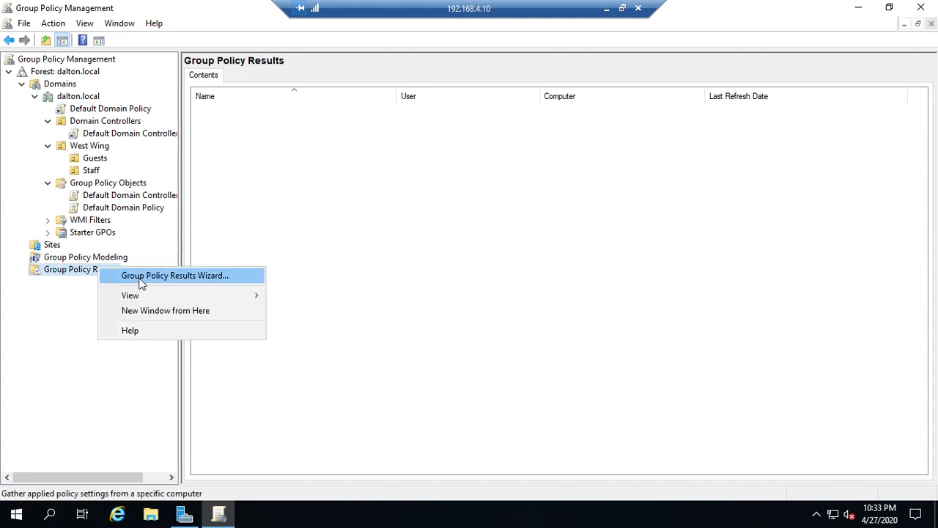
{"action": "left_click", "coordinate": [175, 276]}
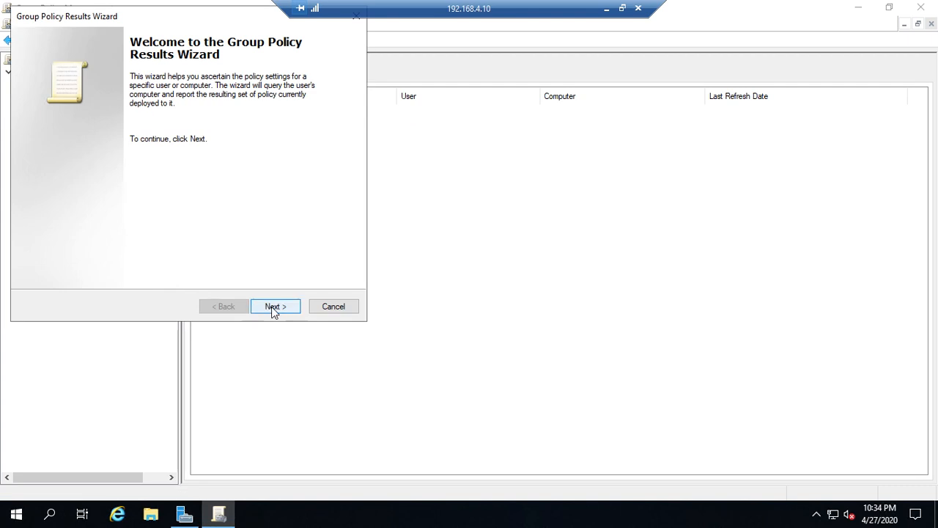
{"action": "left_click", "coordinate": [276, 306]}
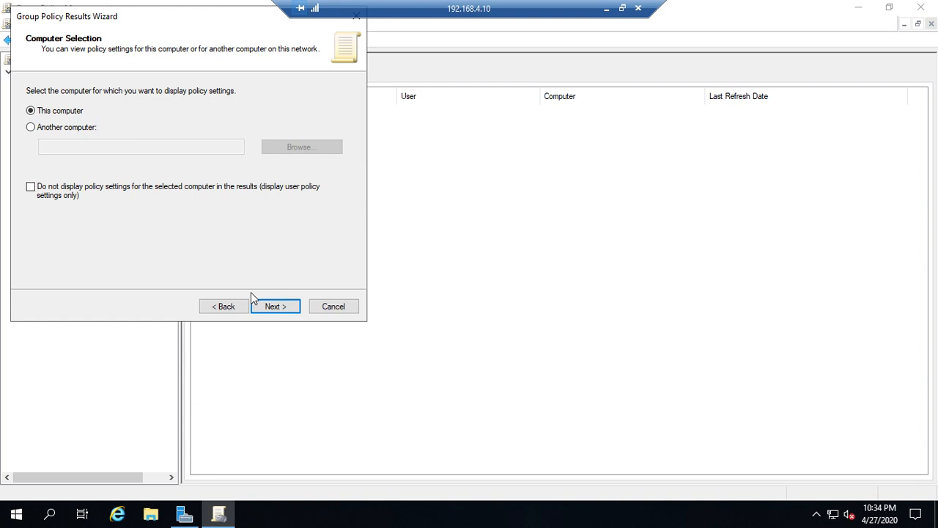
Step: Target This computer and user DALTON\administrator and gather the policy settings
{"action": "left_click", "coordinate": [276, 306]}
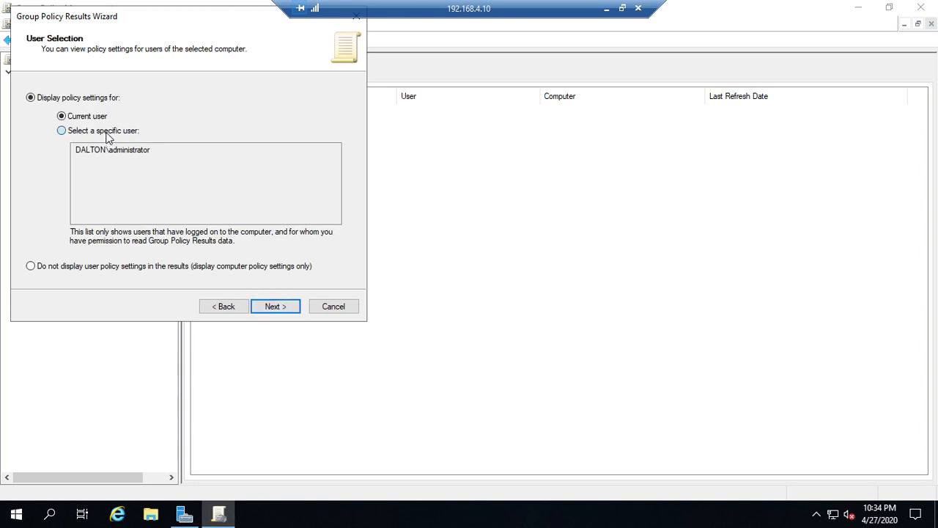
{"action": "left_click", "coordinate": [61, 129]}
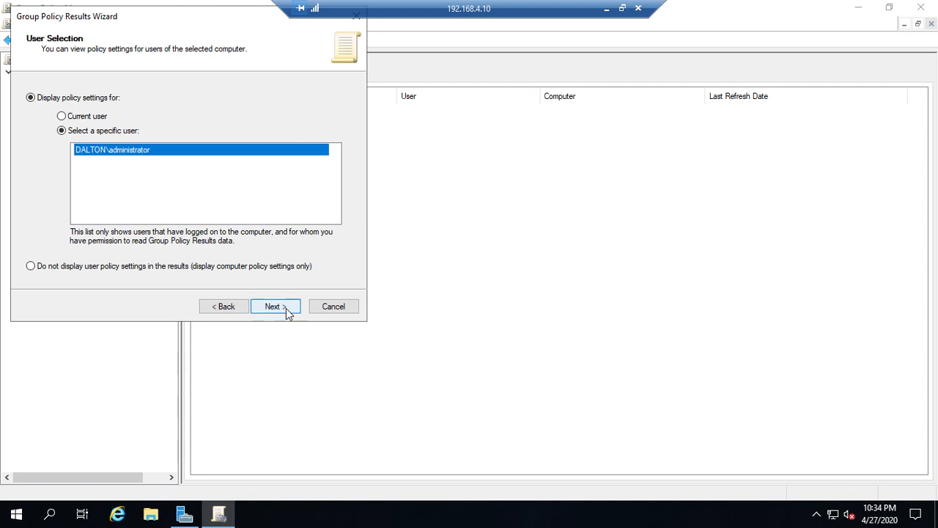
{"action": "left_click", "coordinate": [272, 306]}
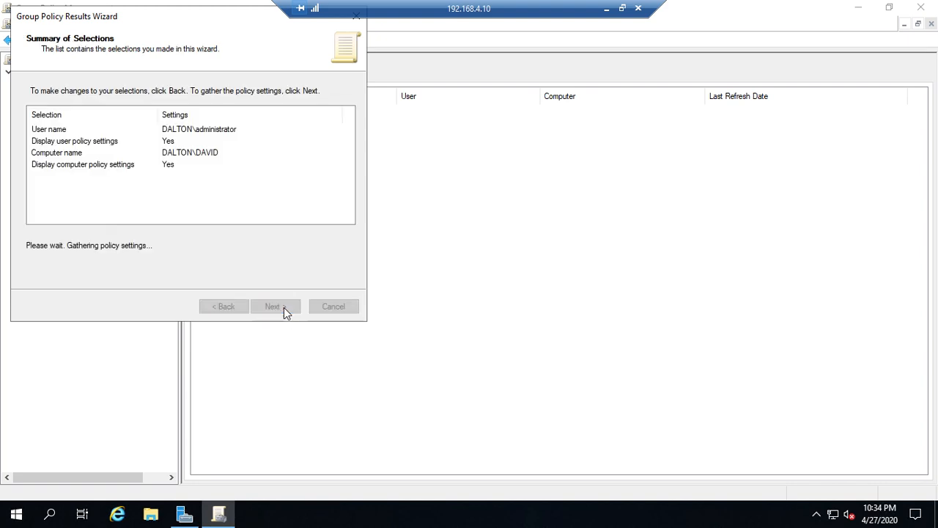
{"action": "left_click", "coordinate": [272, 306]}
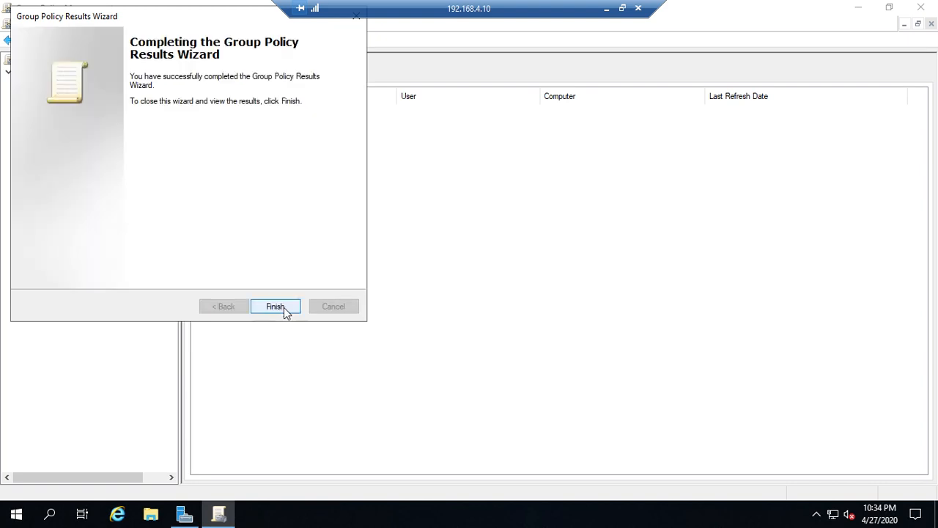
Step: Finish the wizard and add the blocked report page to Trusted sites so it loads
{"action": "left_click", "coordinate": [275, 307]}
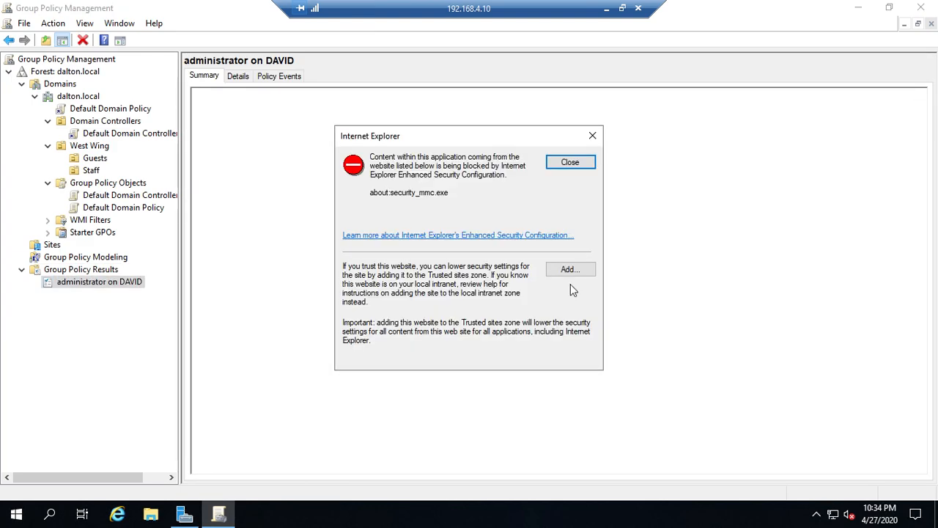
{"action": "left_click", "coordinate": [570, 269]}
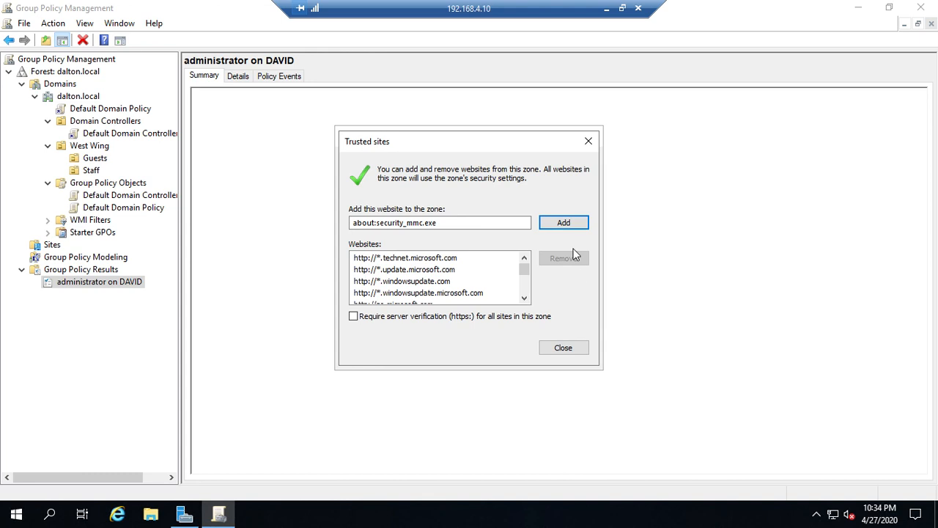
{"action": "left_click", "coordinate": [563, 223]}
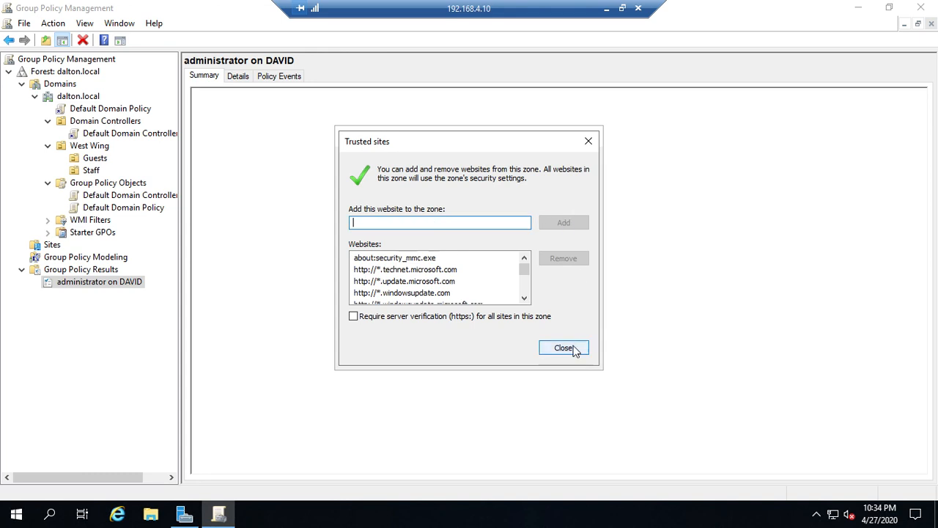
{"action": "left_click", "coordinate": [563, 347]}
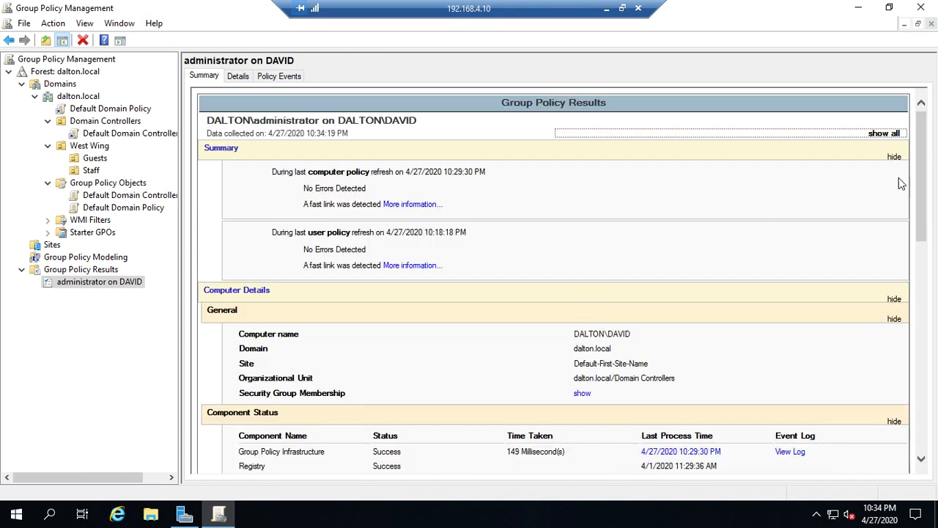
Step: Scroll through the administrator on DAVID report summary of applied policies
{"action": "scroll", "scroll_direction": "down", "scroll_amount": 3}
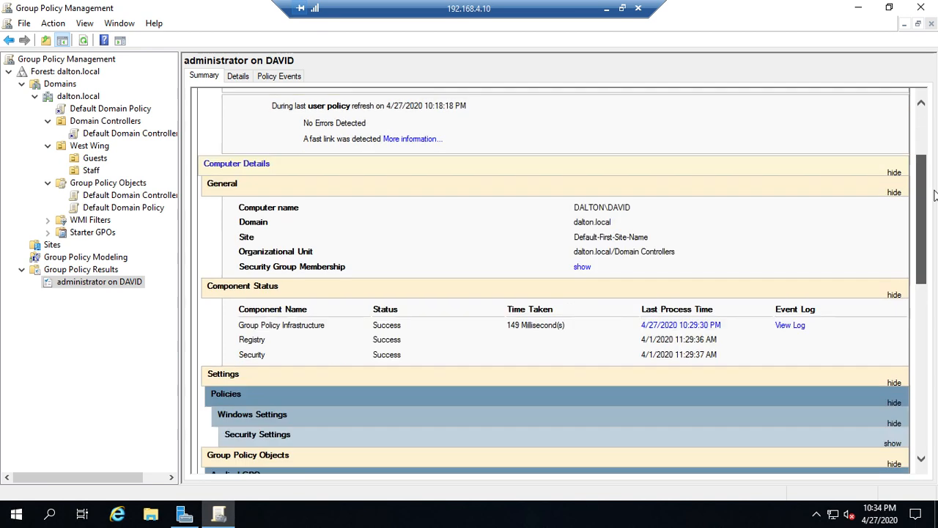
{"action": "scroll", "scroll_direction": "down", "scroll_amount": 3}
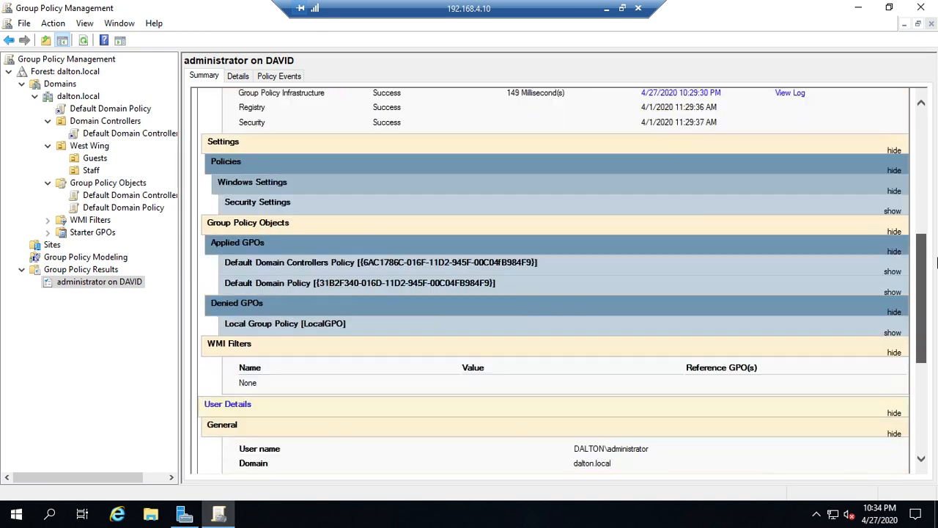
{"action": "scroll", "scroll_direction": "down", "scroll_amount": 3}
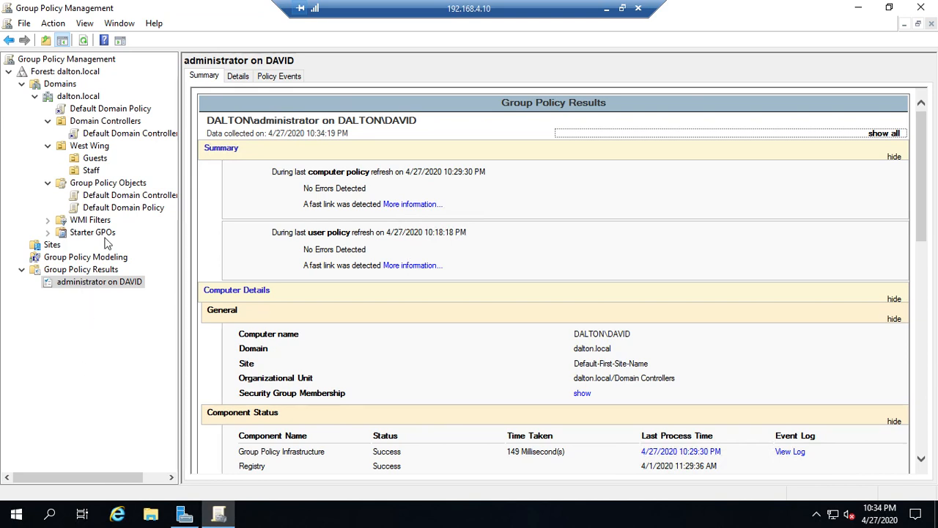
{"action": "mouse_move", "coordinate": [123, 309]}
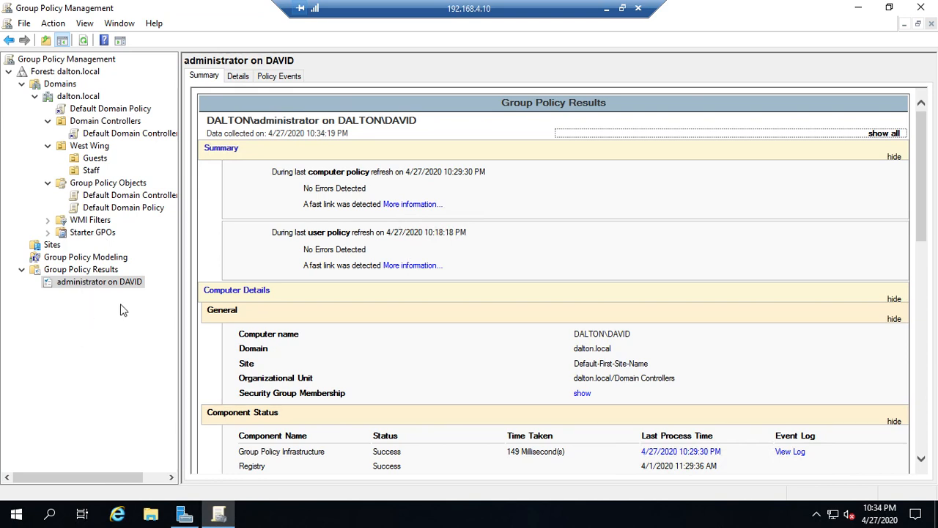
Step: Delete the administrator on DAVID report and confirm, emptying Group Policy Results
{"action": "right_click", "coordinate": [100, 282]}
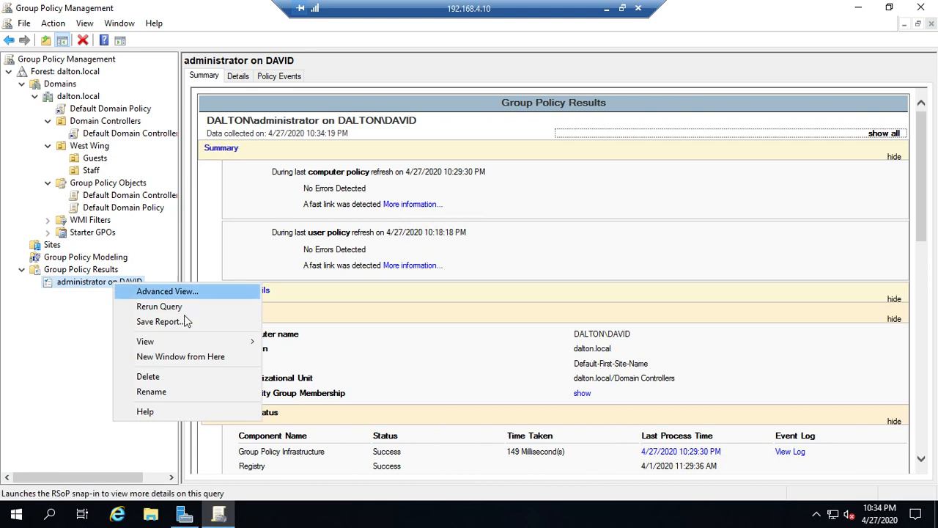
{"action": "mouse_move", "coordinate": [174, 321]}
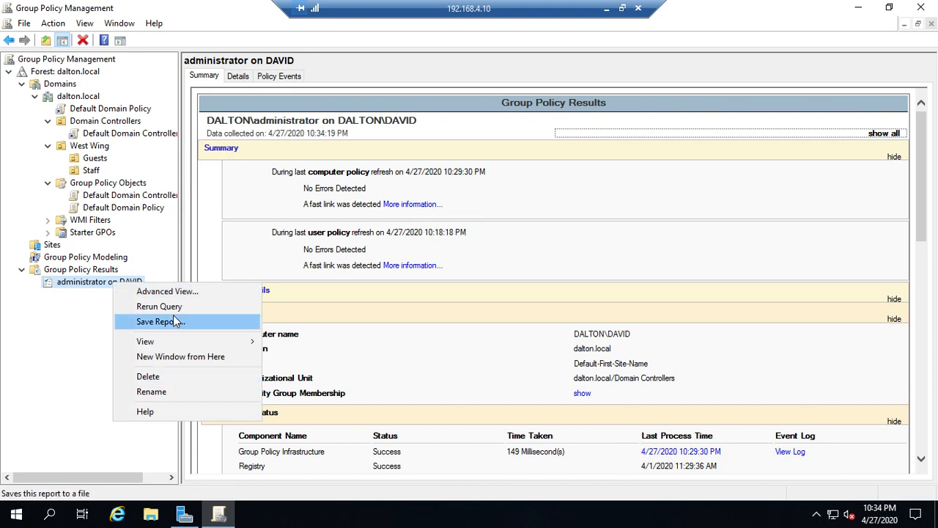
{"action": "mouse_move", "coordinate": [176, 307]}
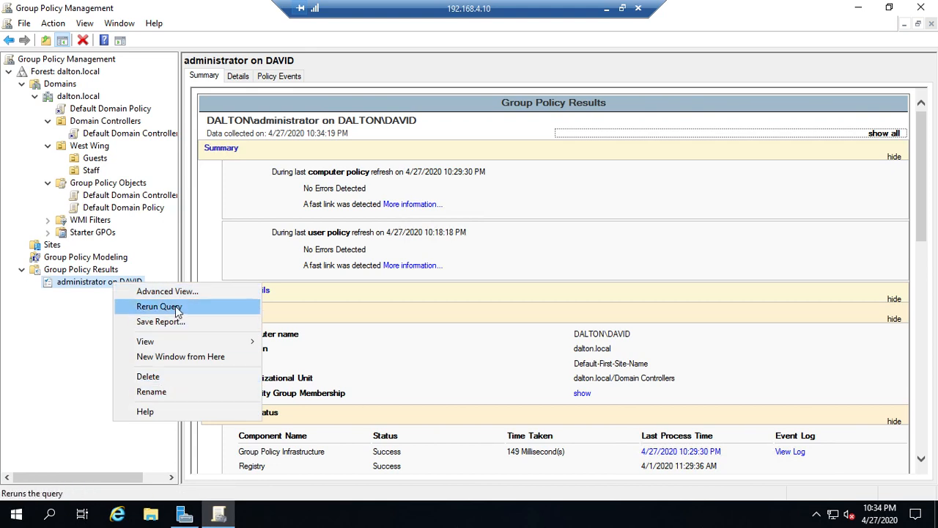
{"action": "mouse_move", "coordinate": [171, 384]}
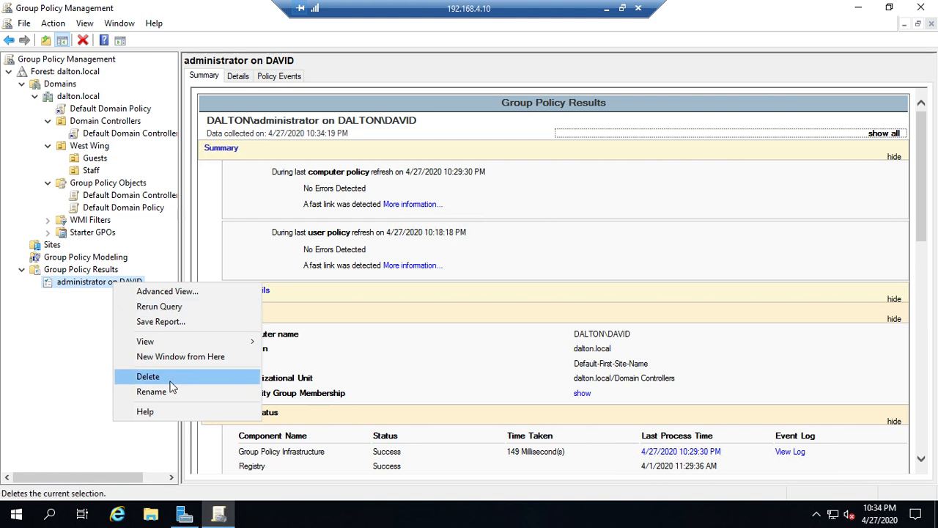
{"action": "left_click", "coordinate": [147, 375]}
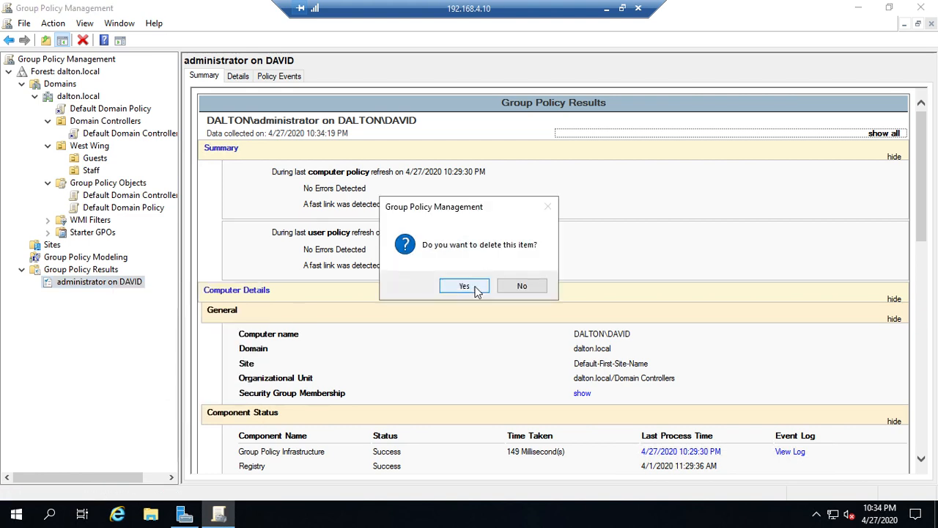
{"action": "left_click", "coordinate": [464, 286]}
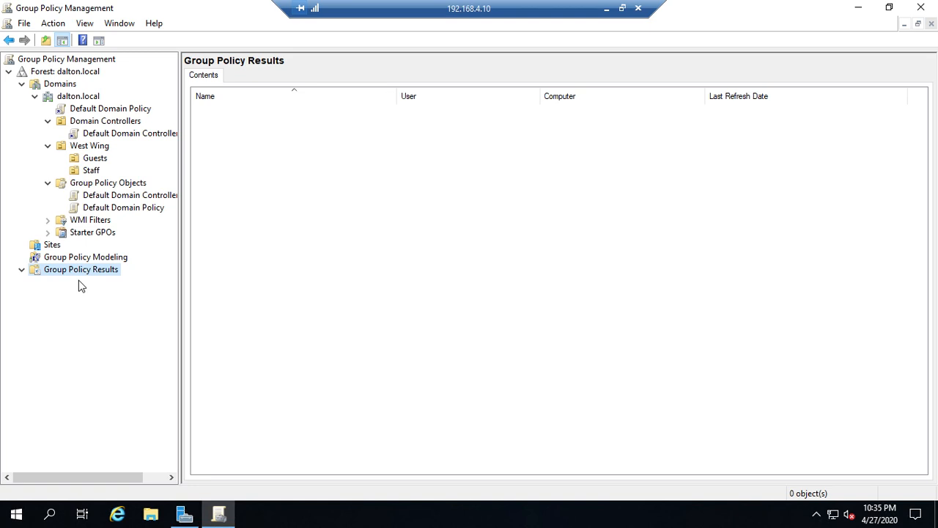
{"action": "mouse_move", "coordinate": [290, 122]}
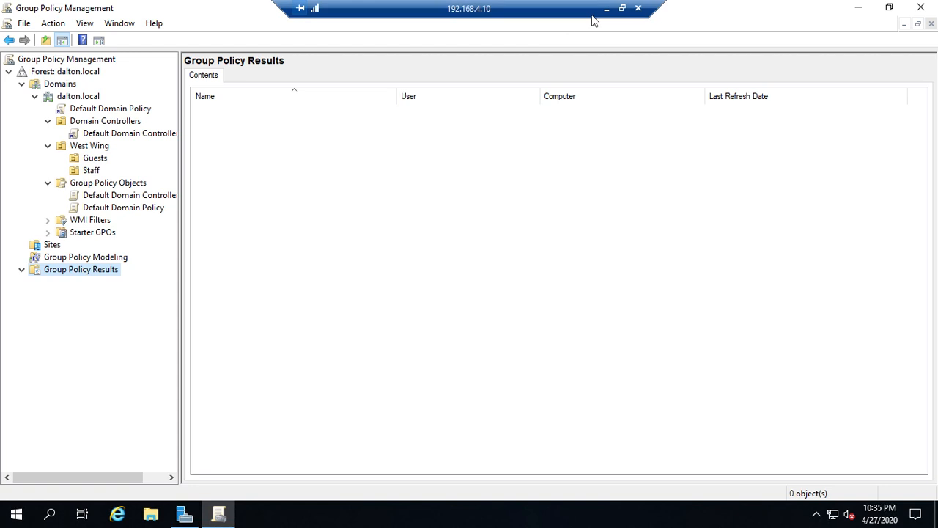
Step: Minimize the remote desktop session to reveal the Panopto recorder
{"action": "left_click", "coordinate": [487, 513]}
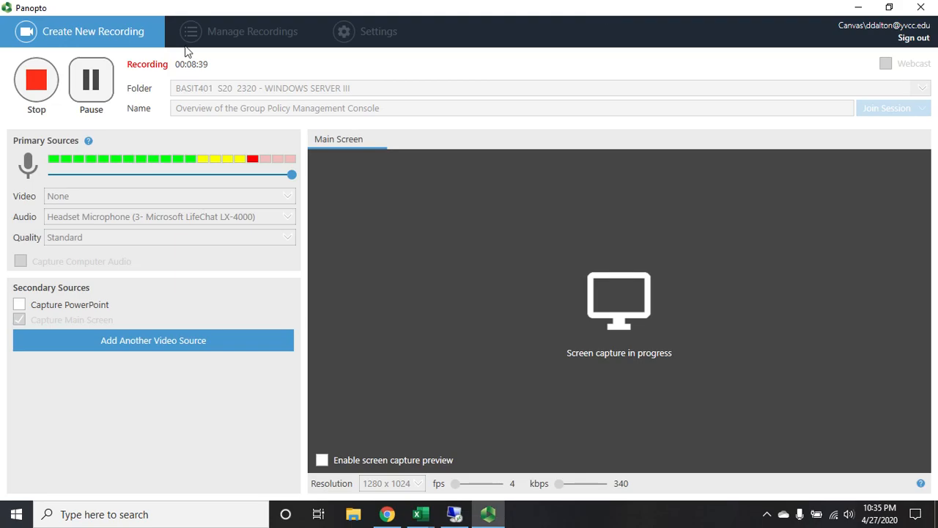